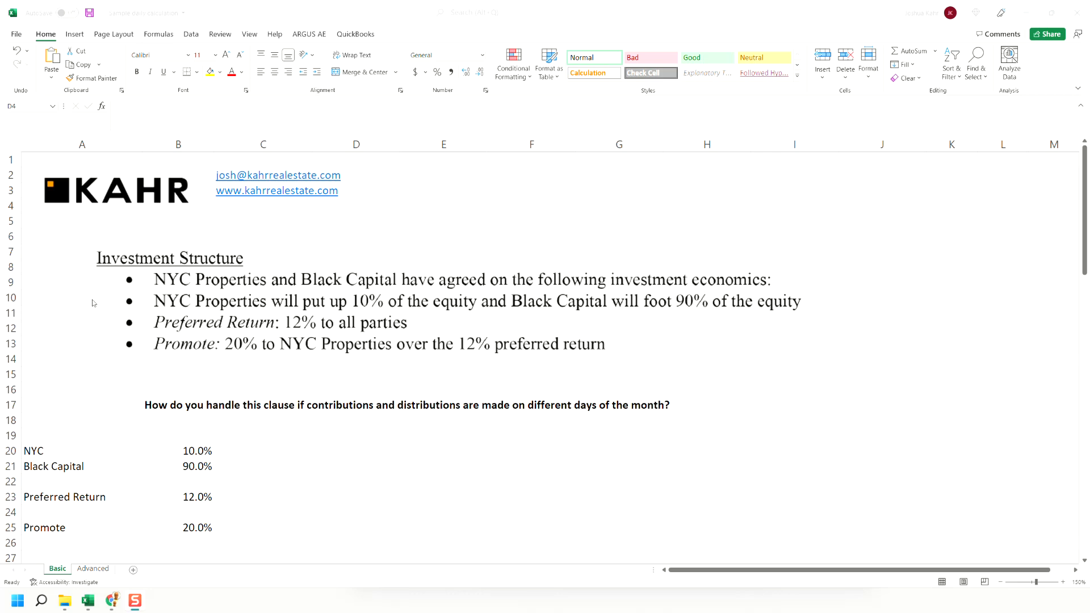
- Inspect the deal-level 21.96% XIRR and the dates and cash flows it references
click(356, 450)
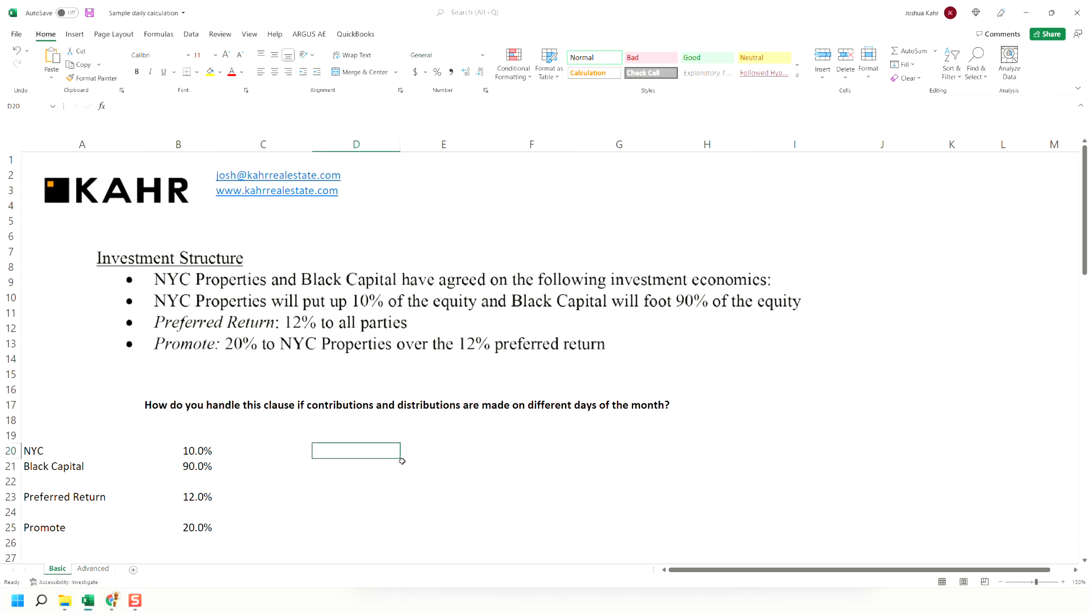
scroll(down, 3)
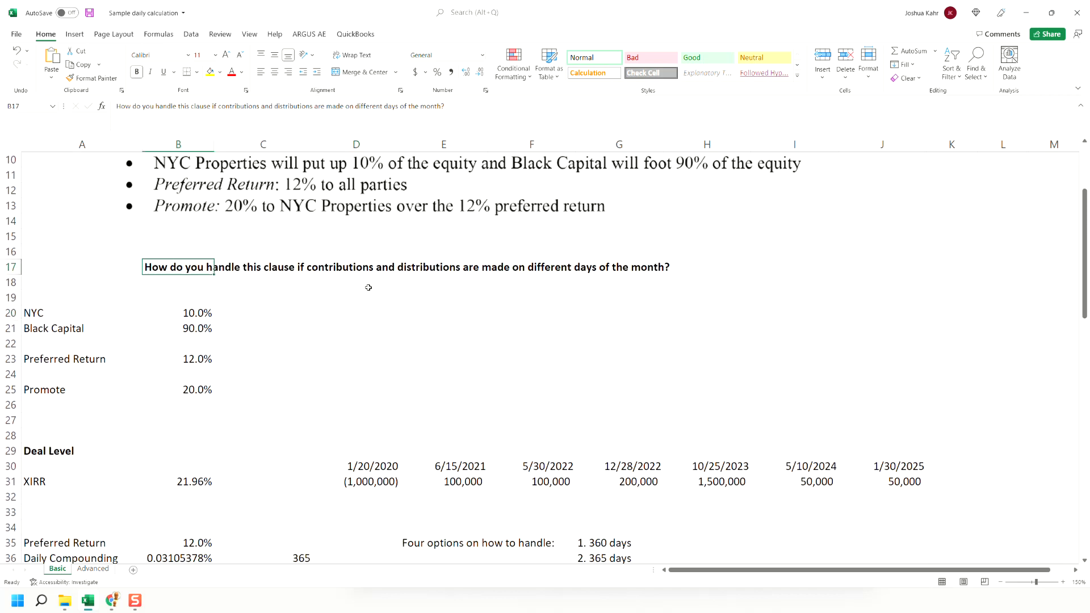
mouse_move(620, 293)
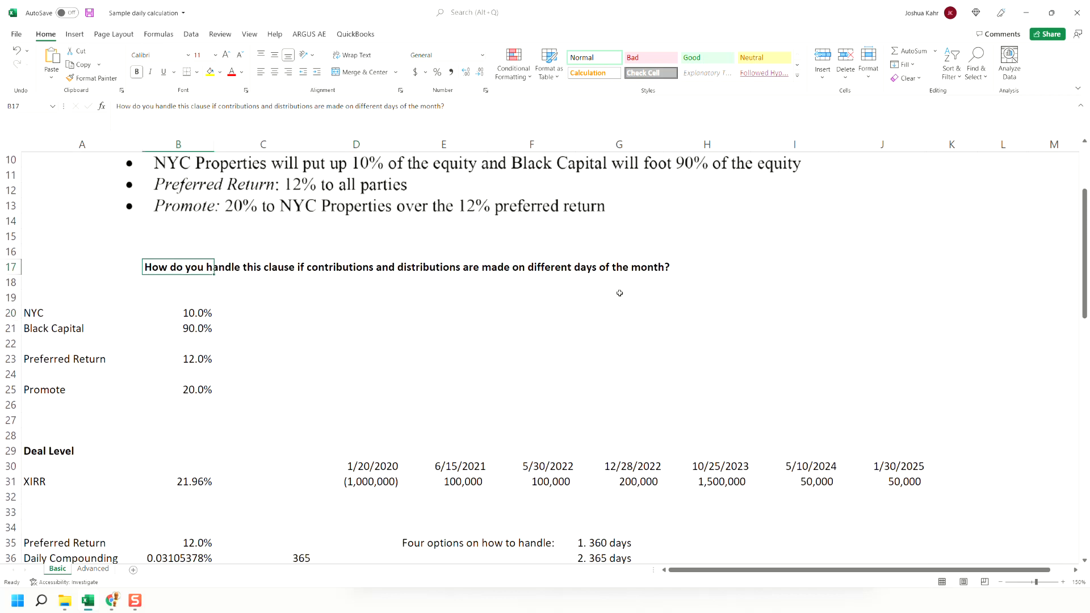
mouse_move(508, 345)
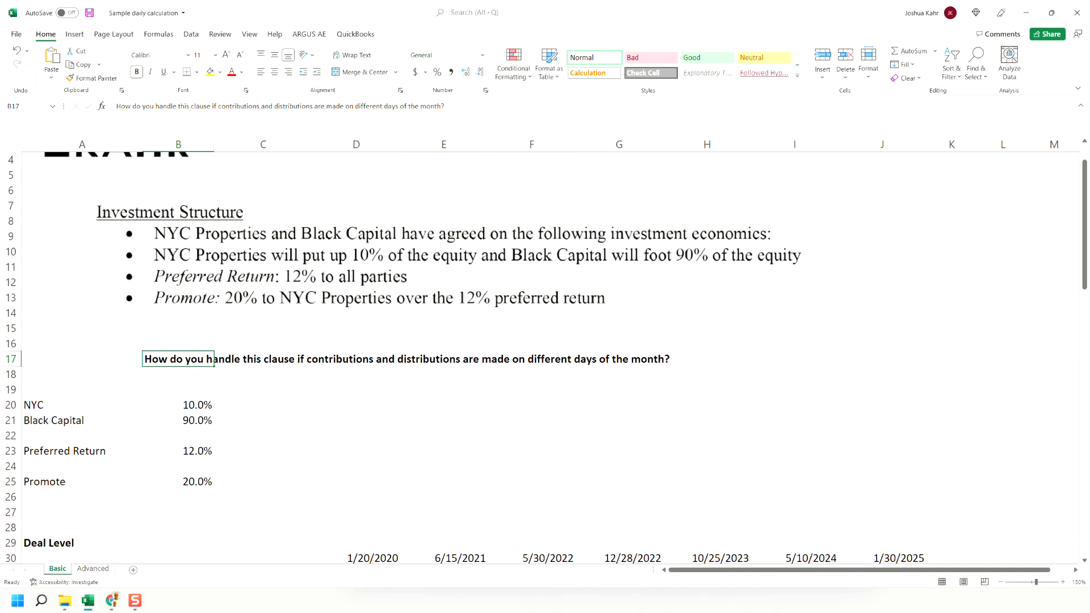
mouse_move(95, 235)
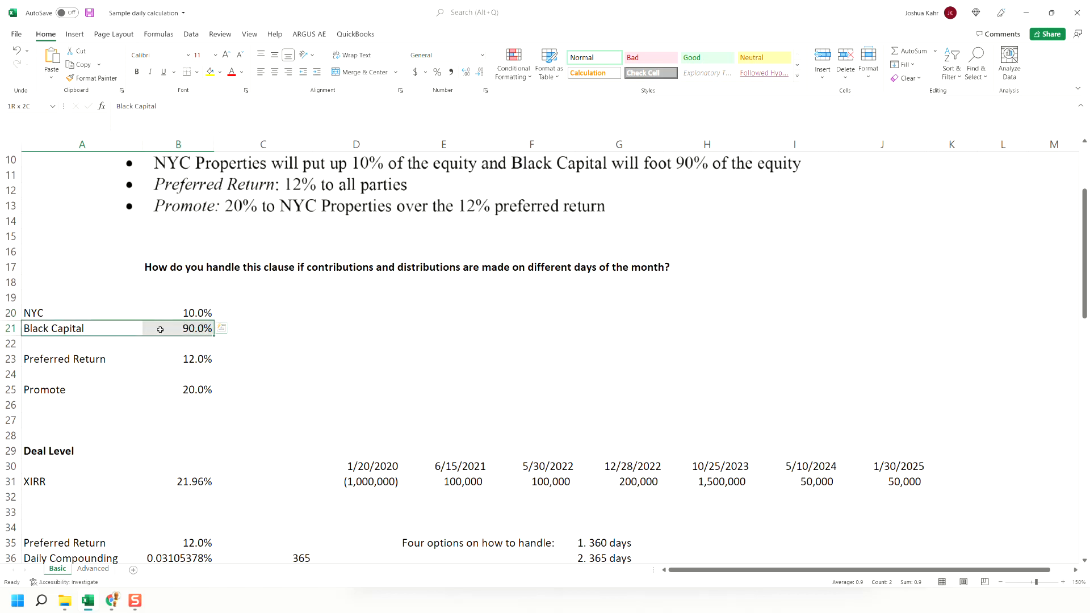
click(65, 359)
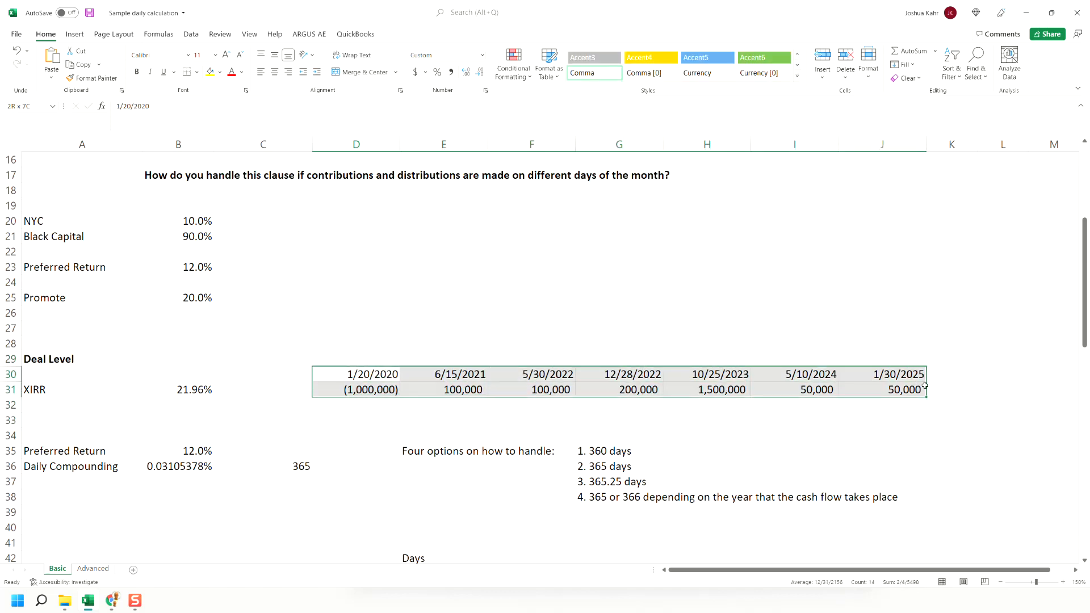
click(178, 389)
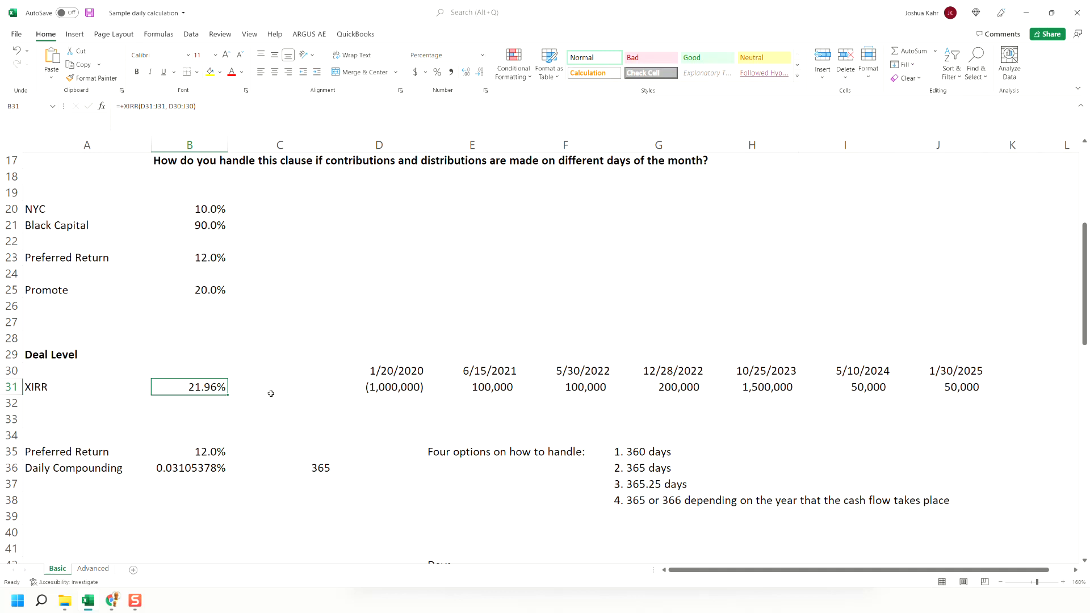
double_click(189, 387)
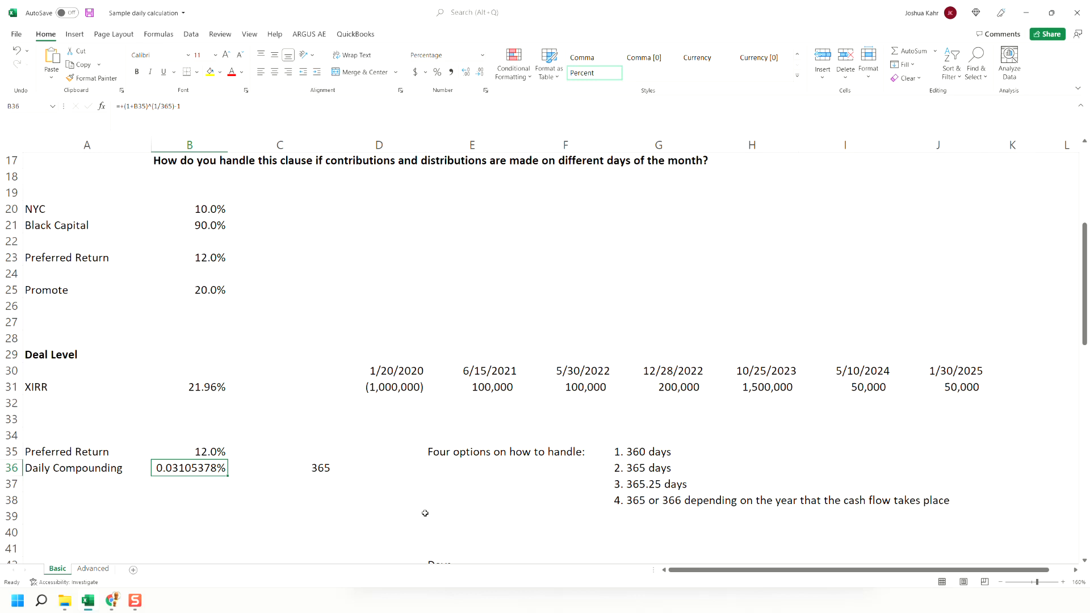
scroll(down, 3)
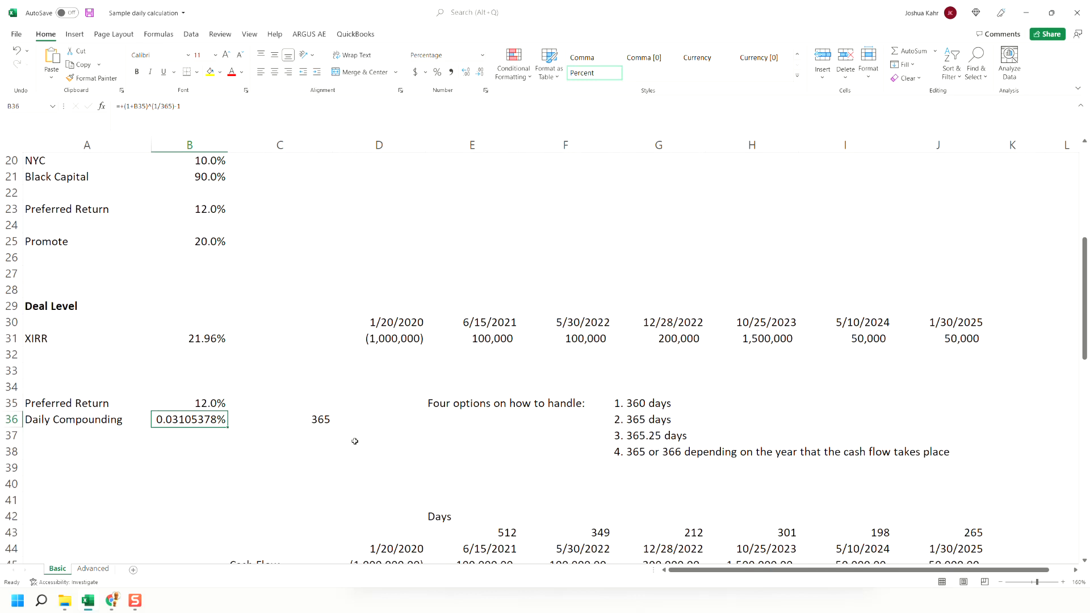
mouse_move(272, 424)
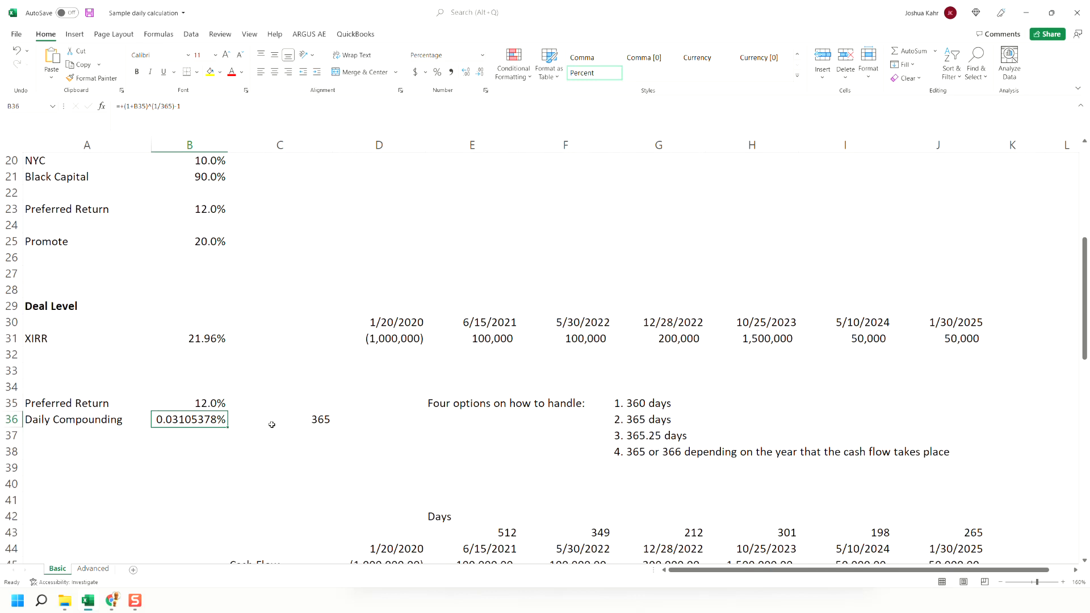
- Edit the day count in the daily compounding rate formula, weighing 365 against 360 days
double_click(189, 419)
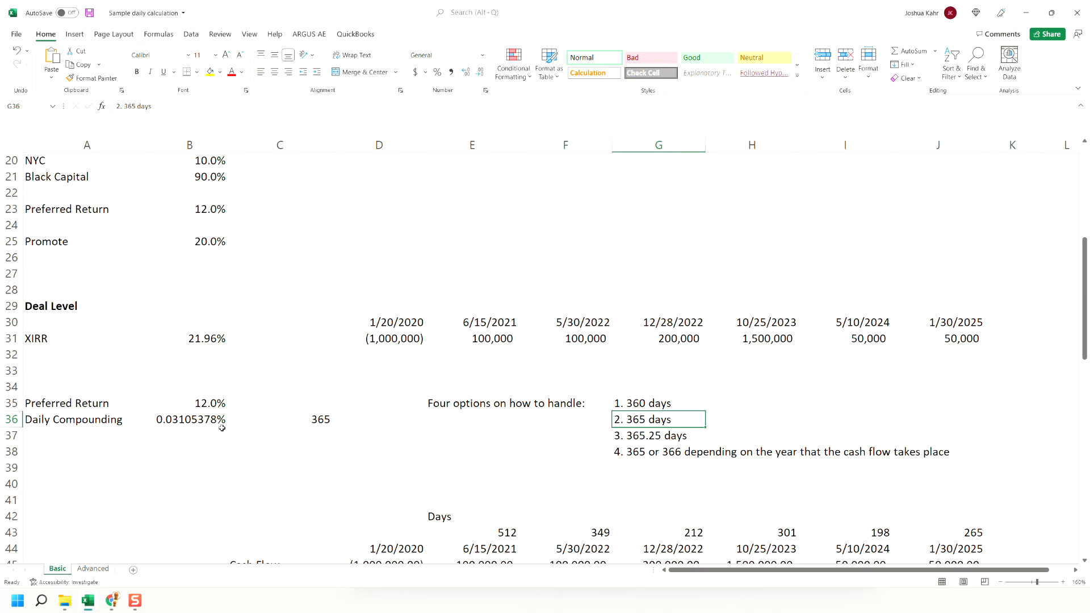
double_click(189, 419)
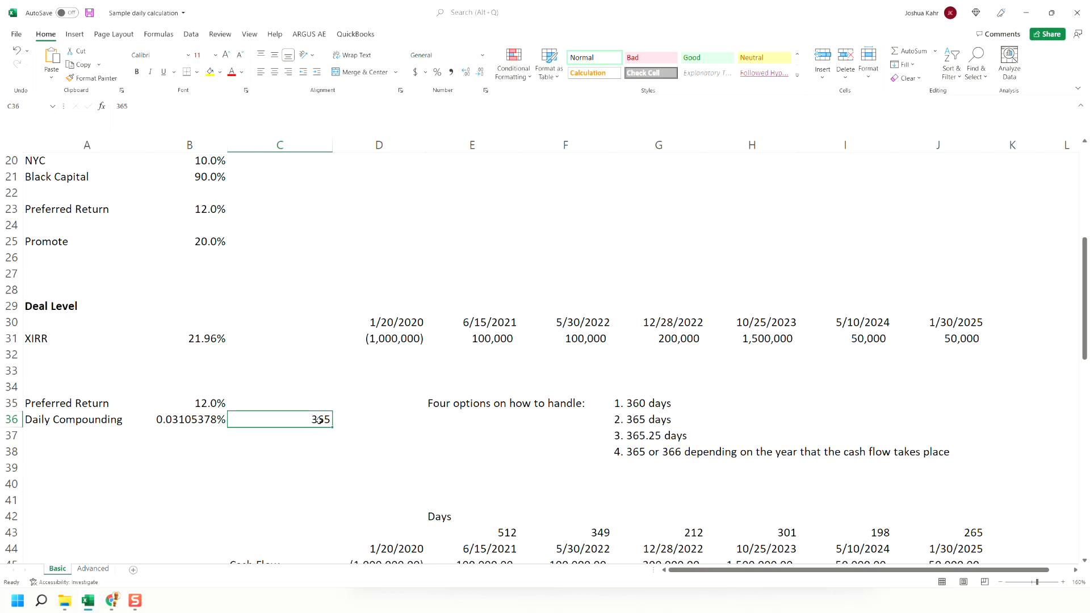
text(365)
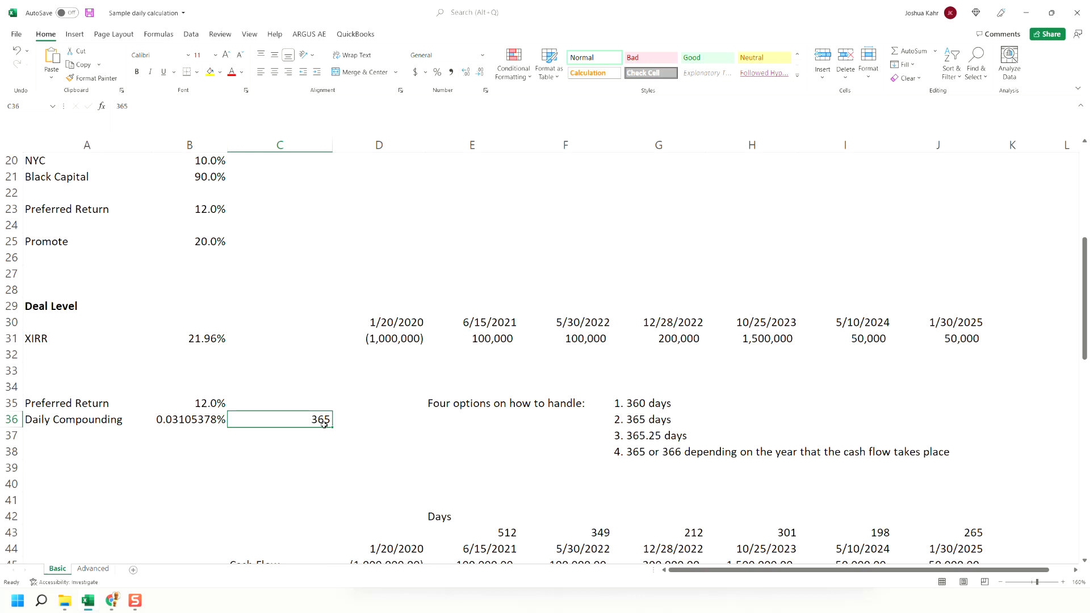
text(39)
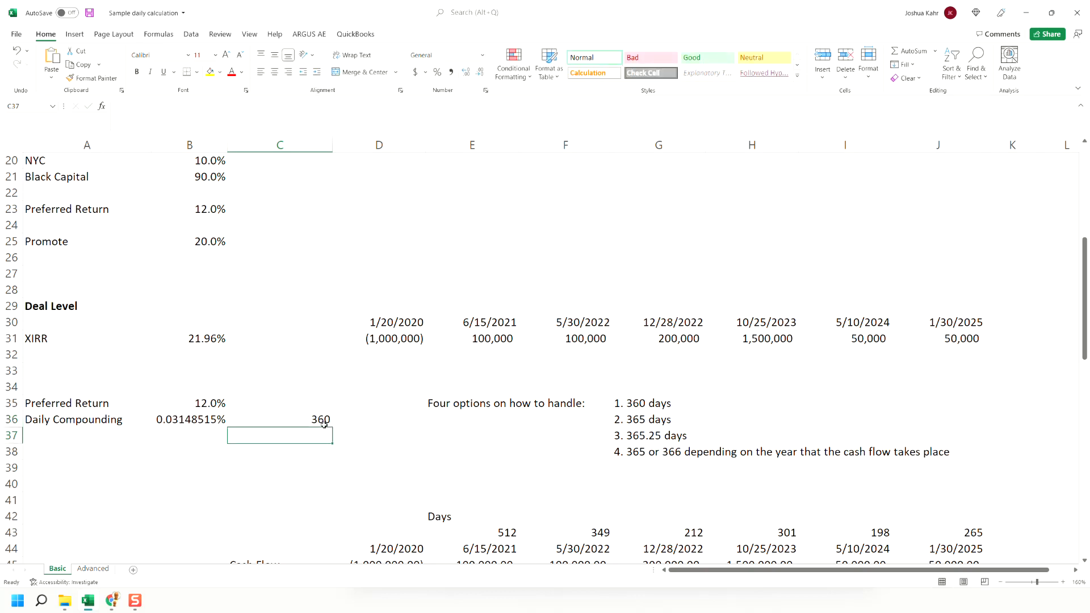
text(365.25)
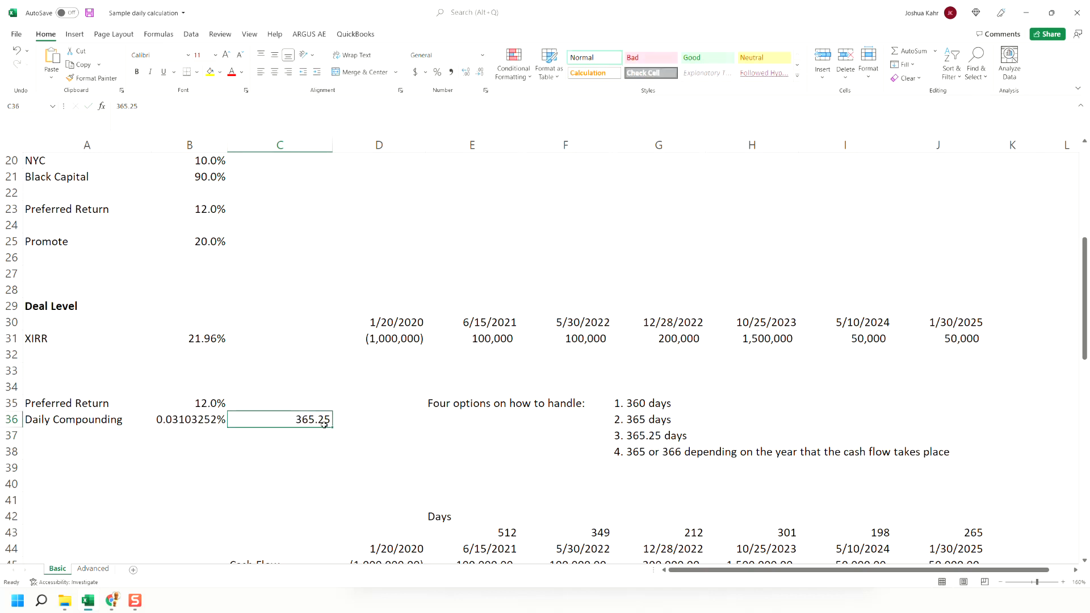
text(365)
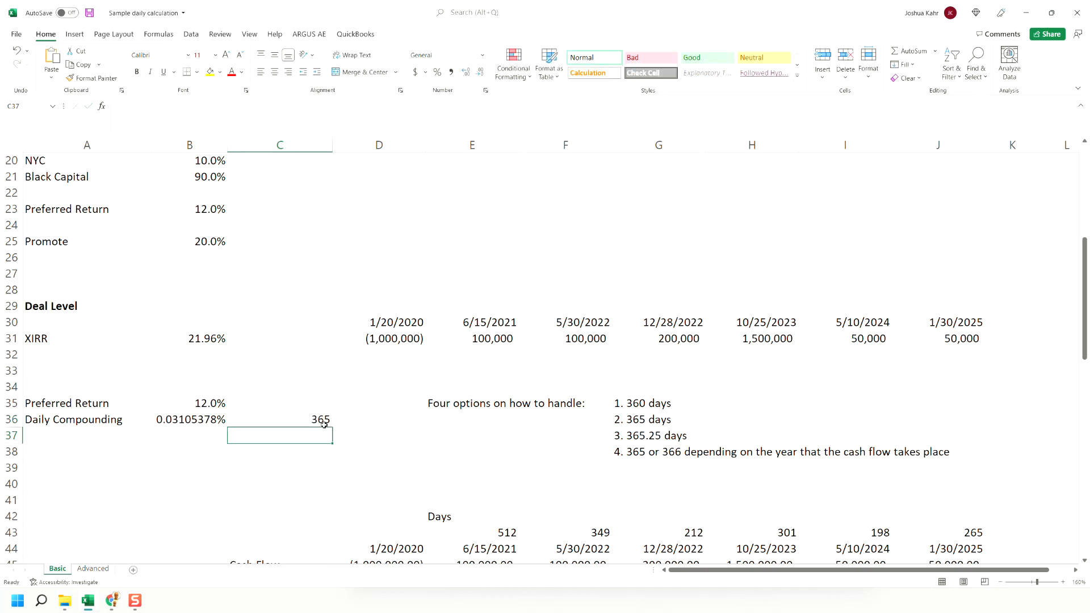
click(279, 419)
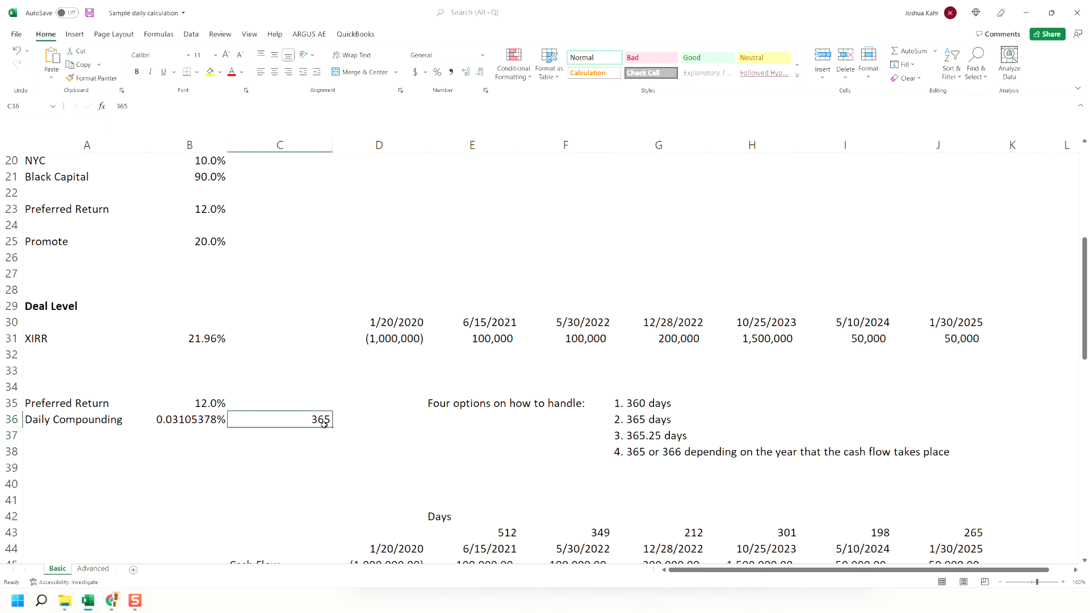
click(659, 403)
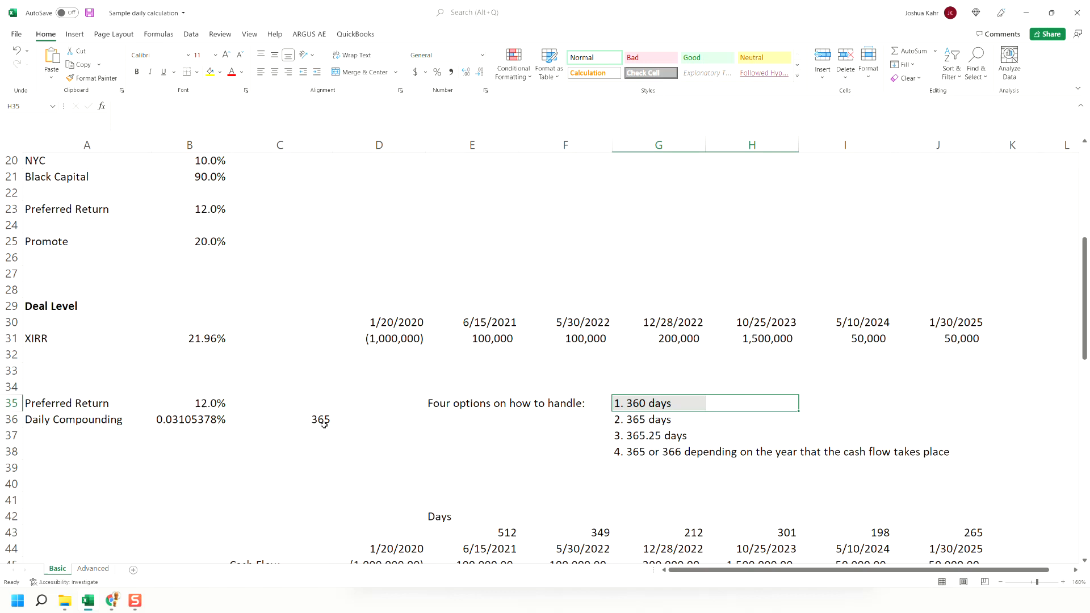
click(704, 419)
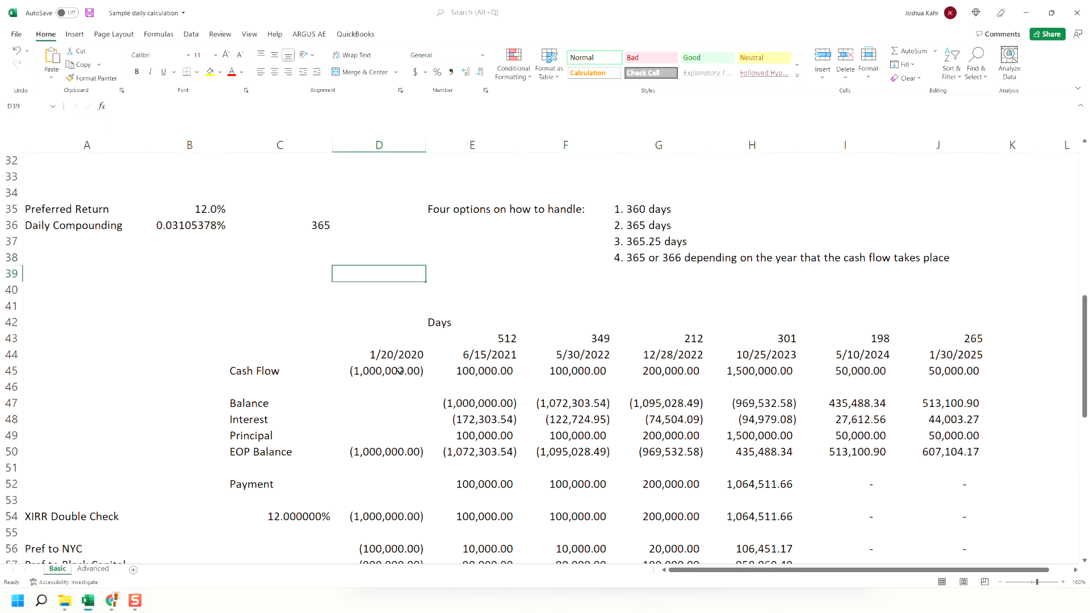
- Relabel the schedule's opening row under Cash Flow as 'BOP Balance'
drag(378, 371, 952, 371)
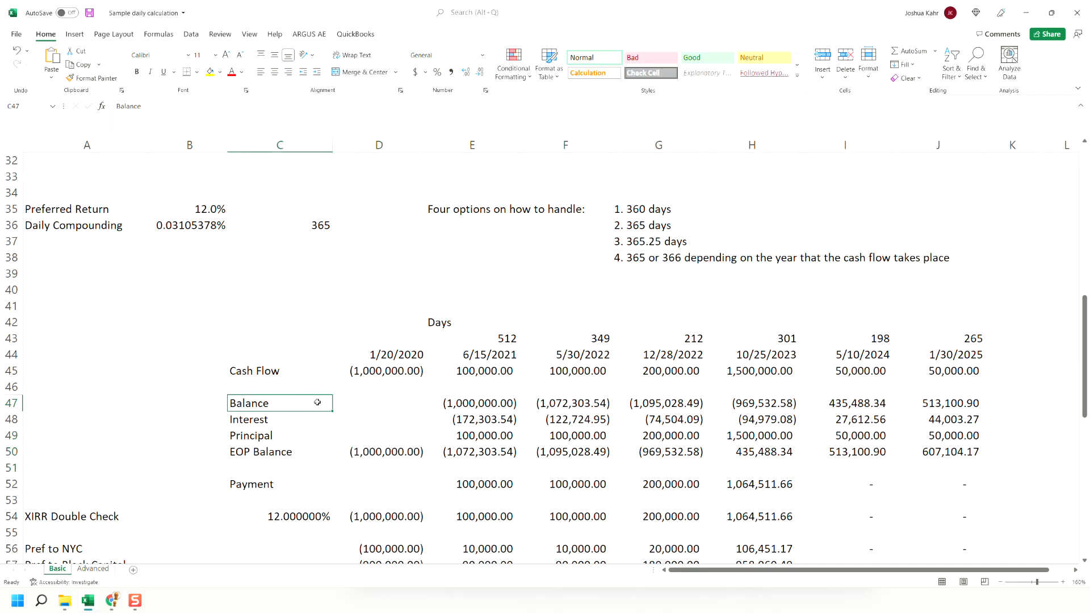
text(BOP Balan)
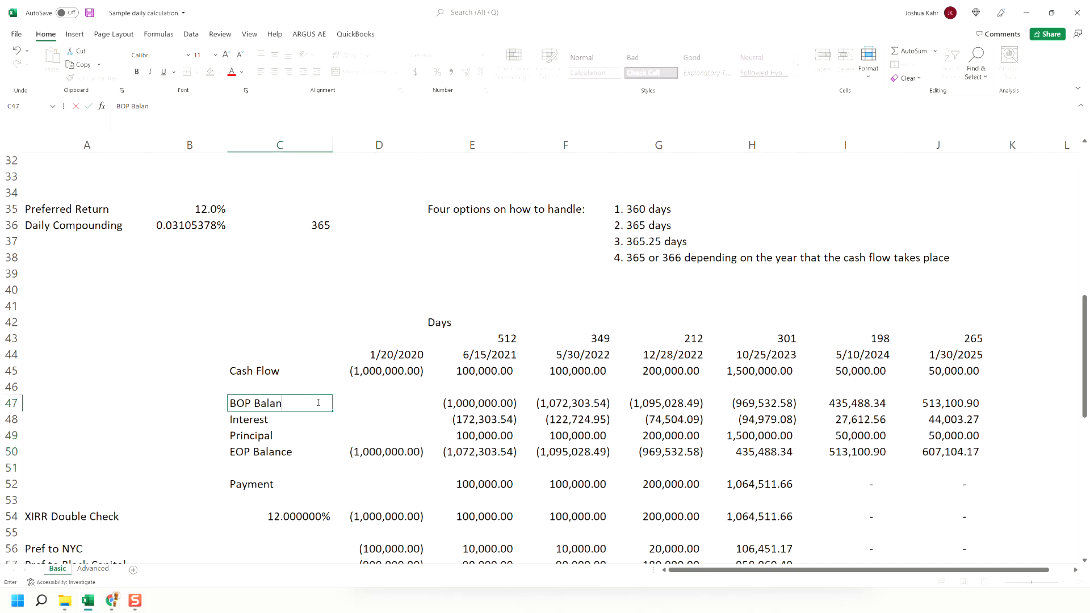
click(472, 321)
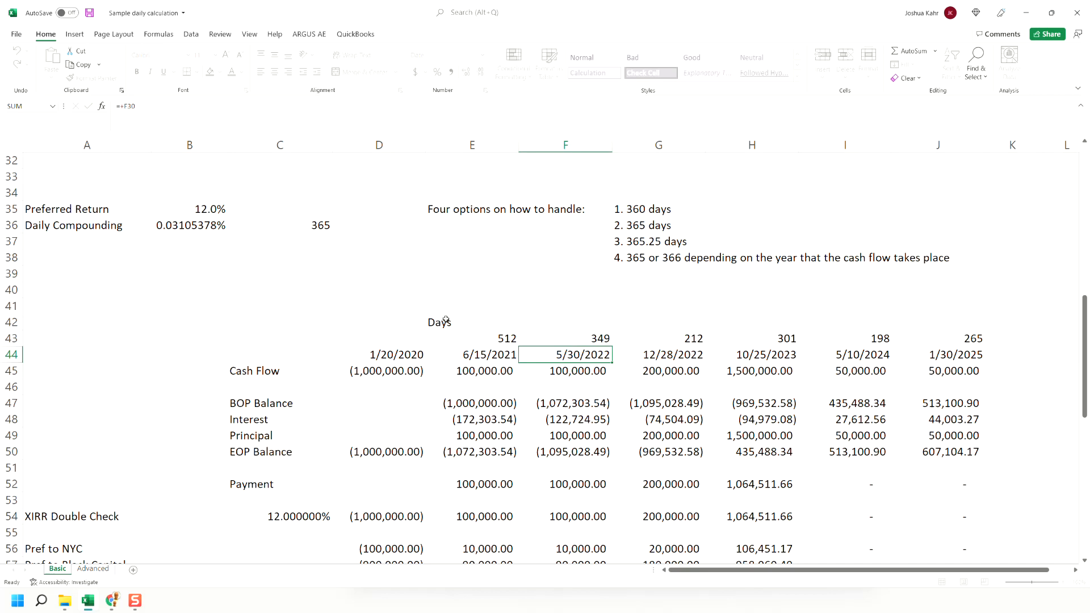
click(566, 338)
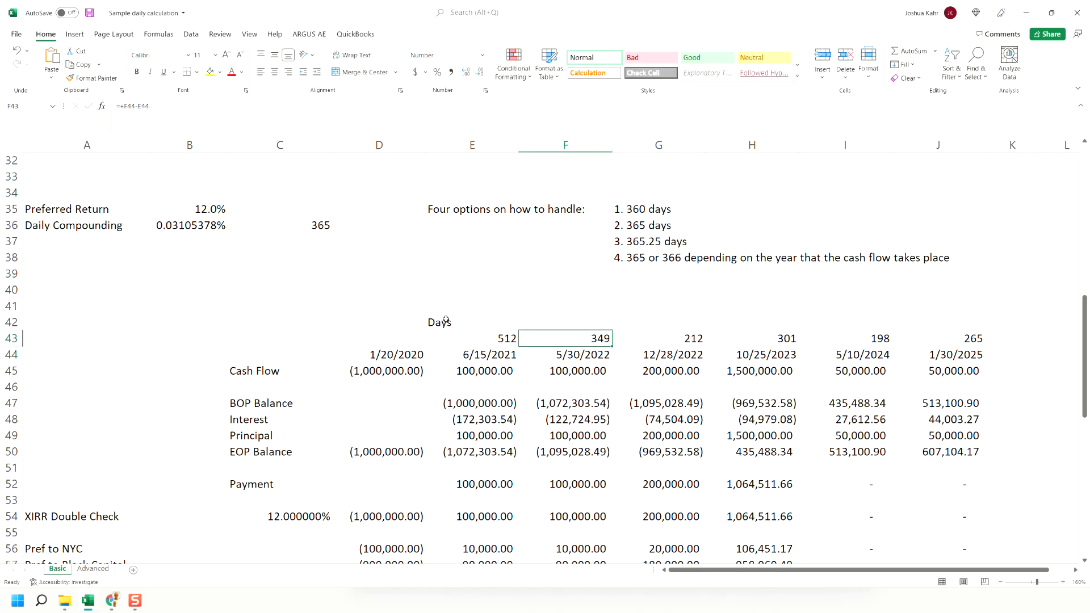
click(472, 354)
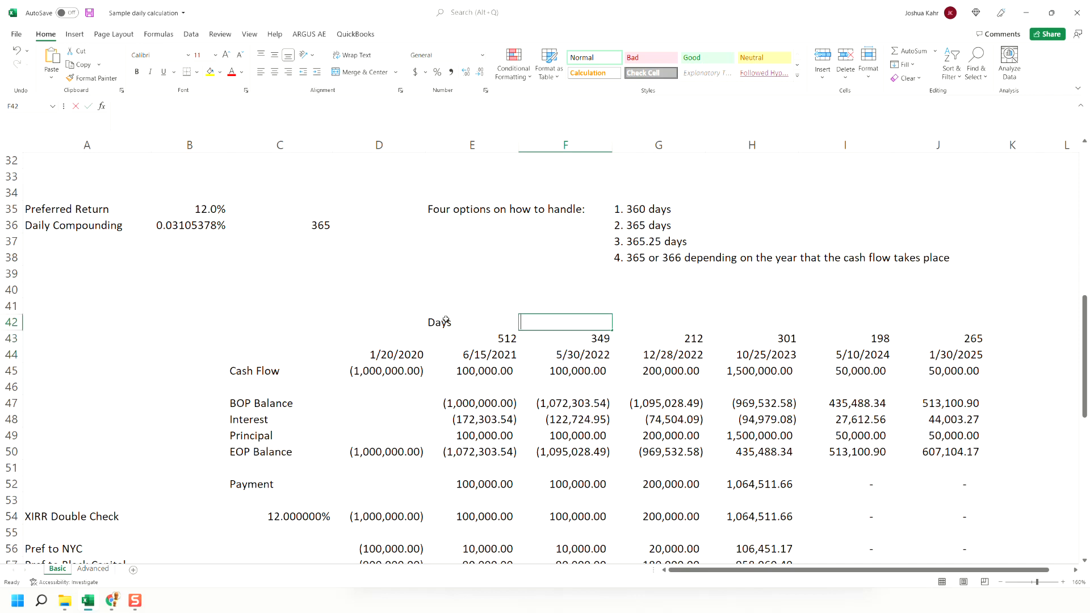
text(+F44-E42)
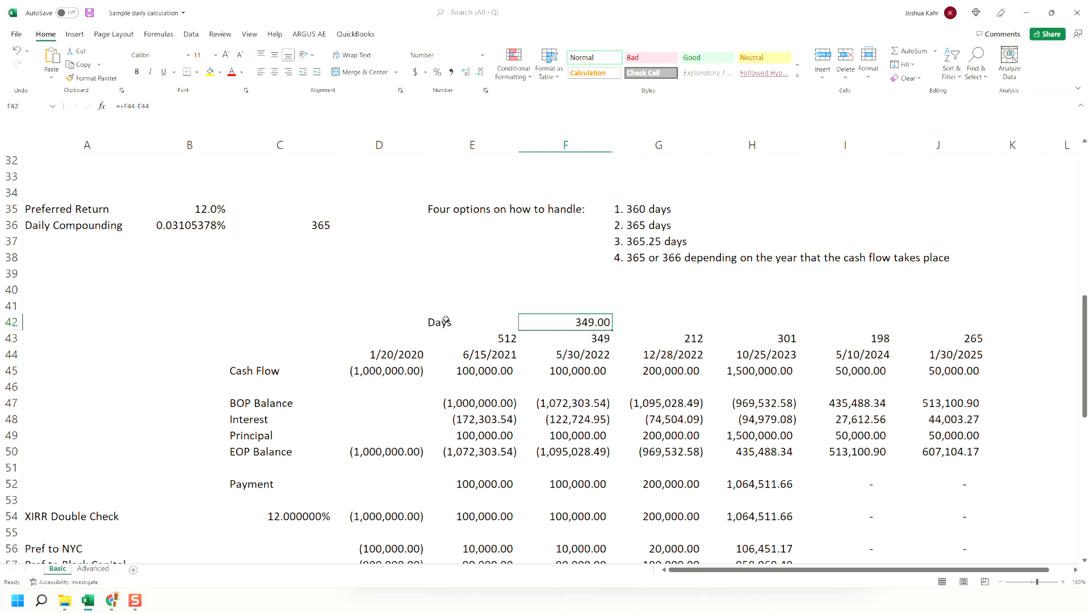
key(Delete)
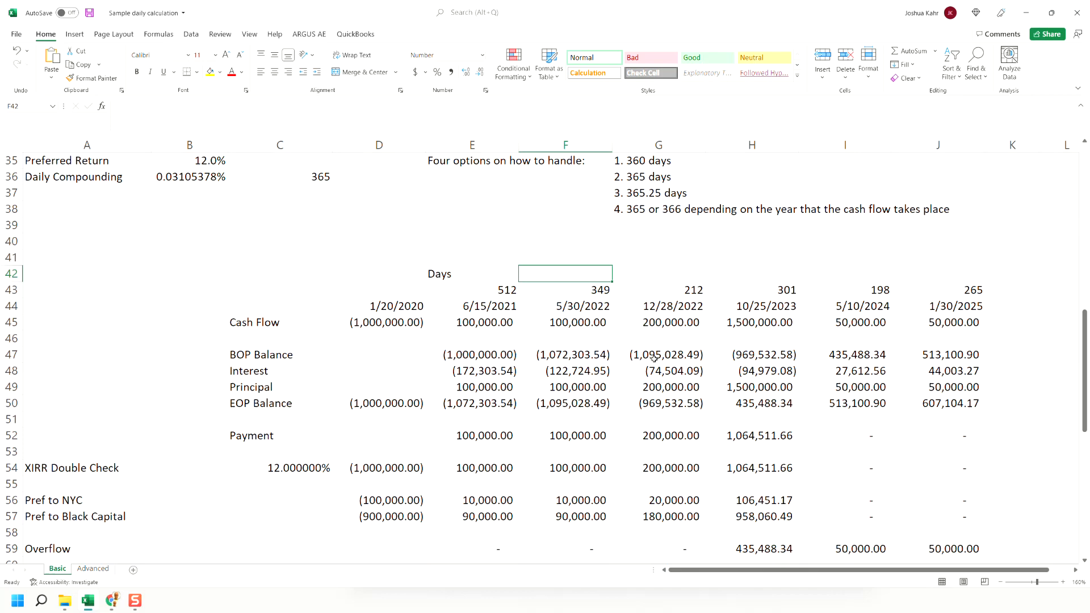
scroll(down, 3)
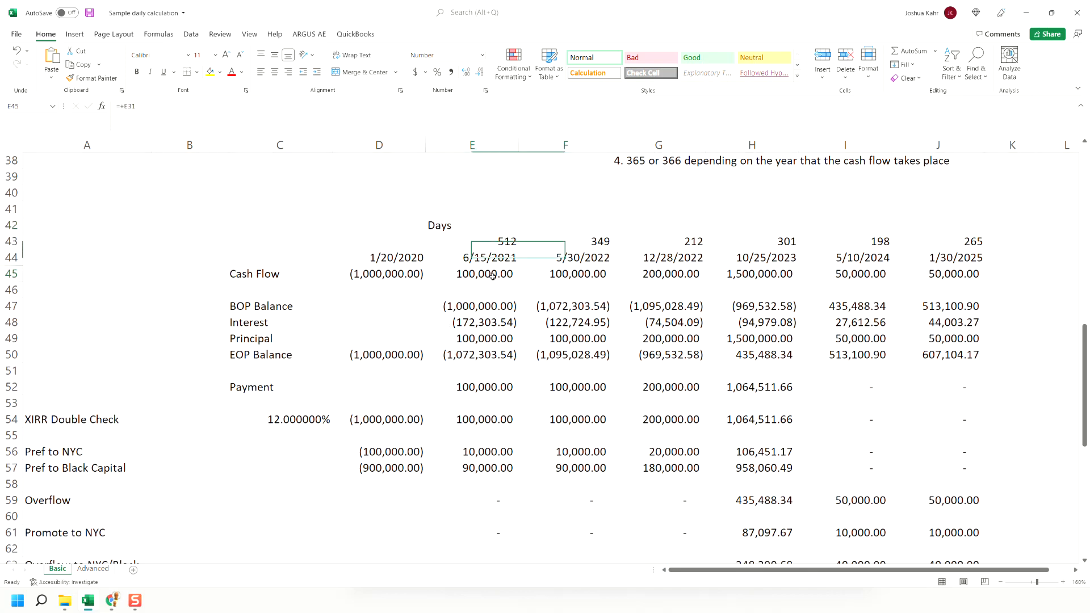
drag(472, 274, 860, 273)
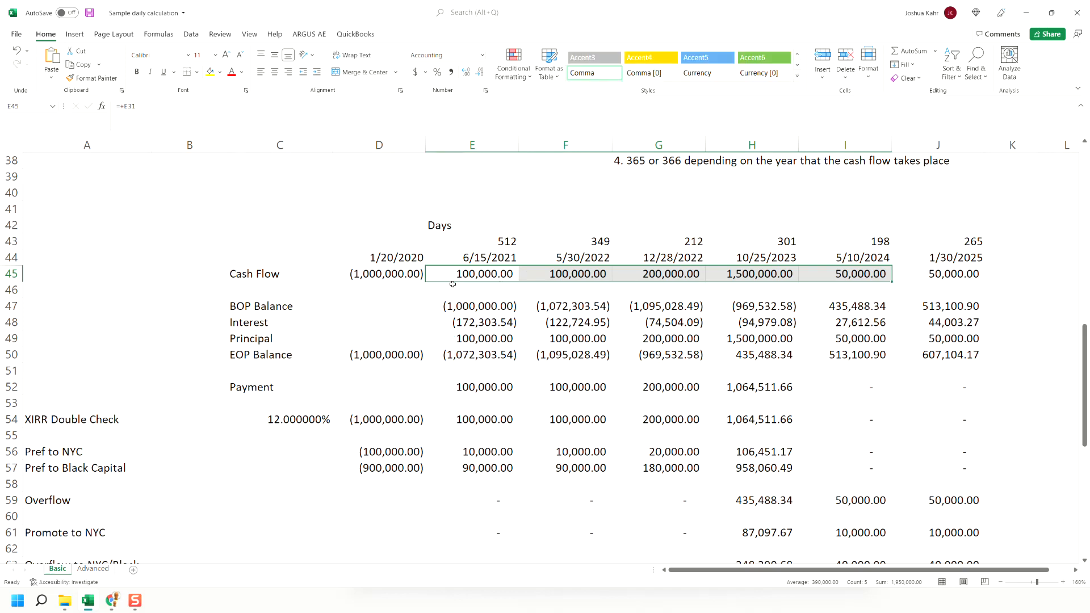
mouse_move(502, 312)
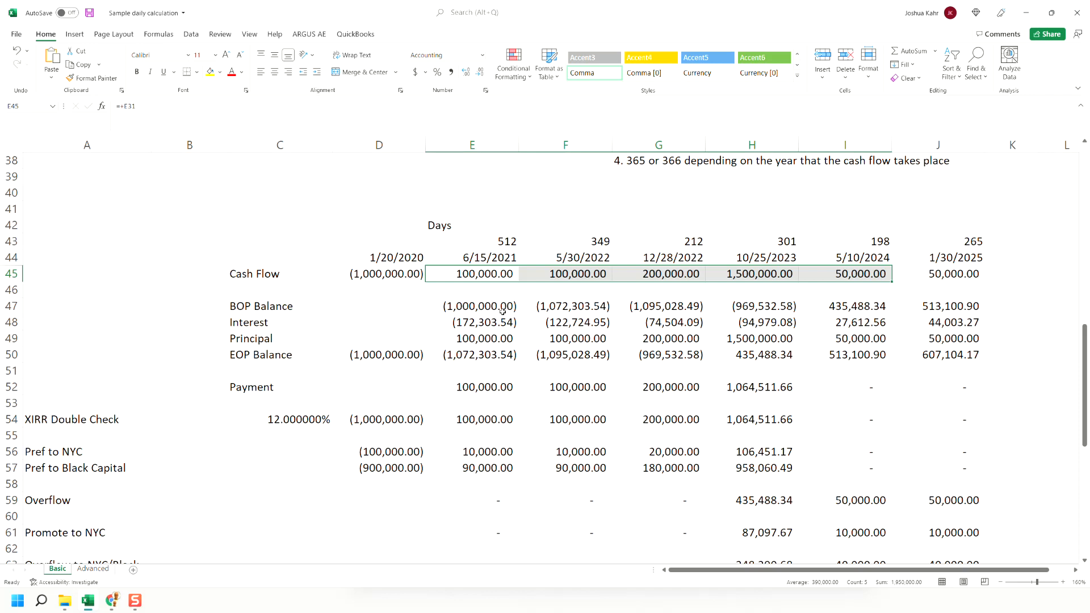
mouse_move(341, 332)
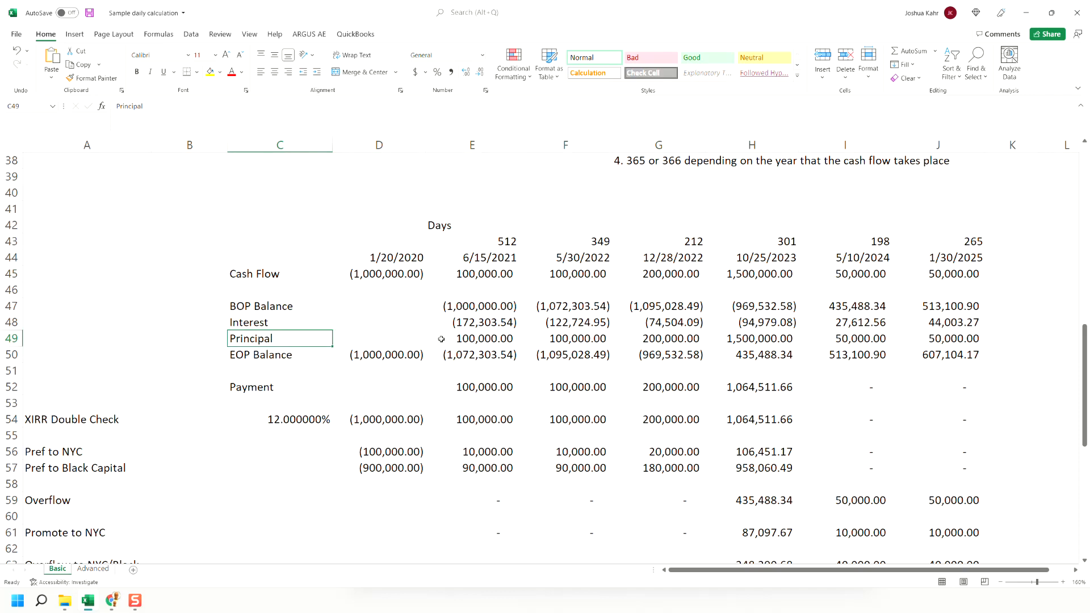
click(280, 355)
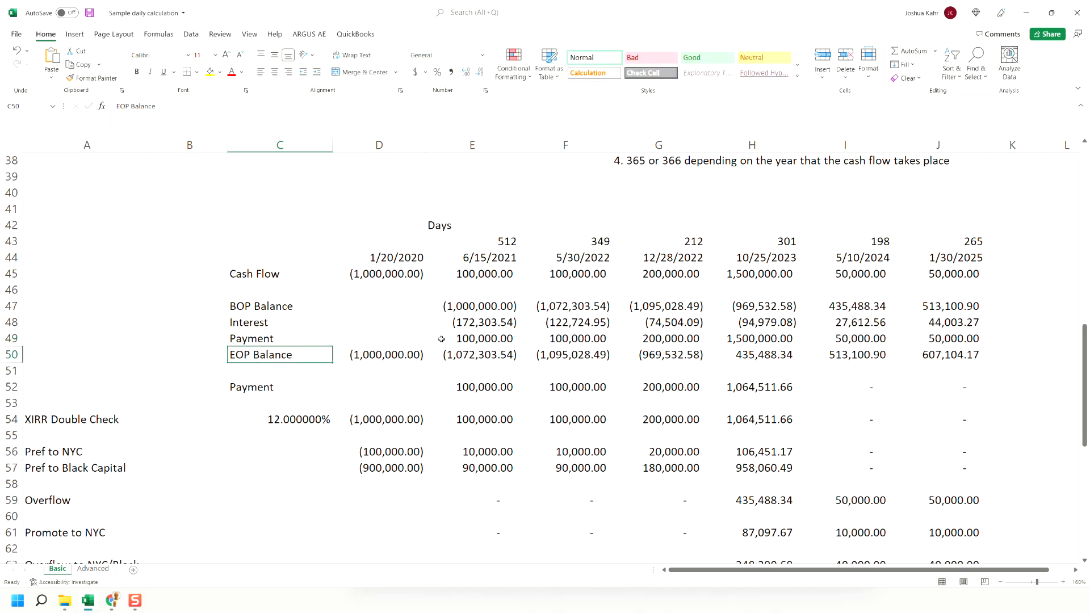
double_click(472, 322)
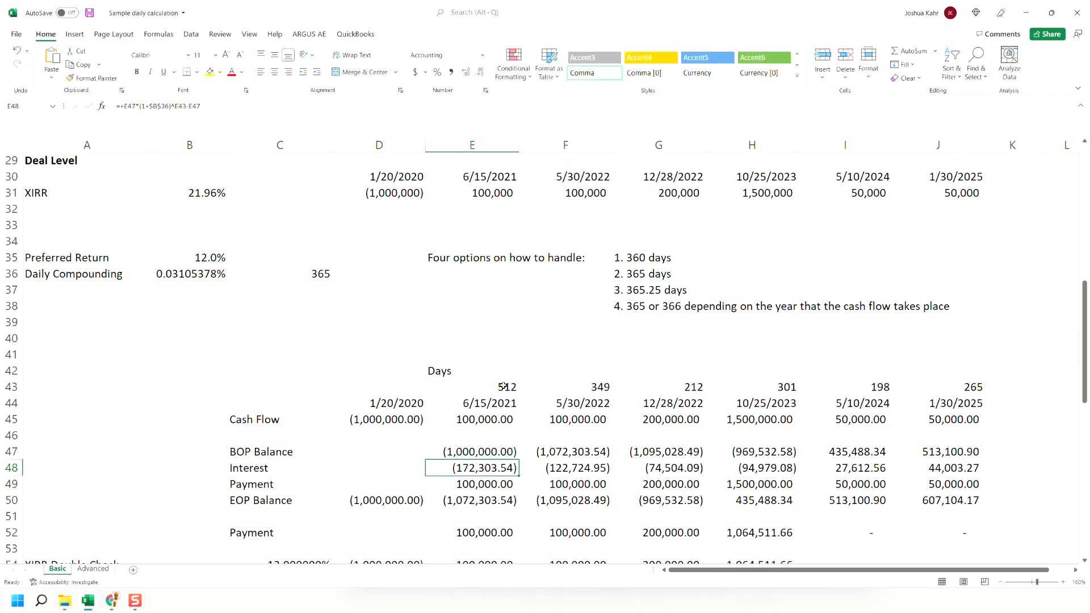
click(280, 468)
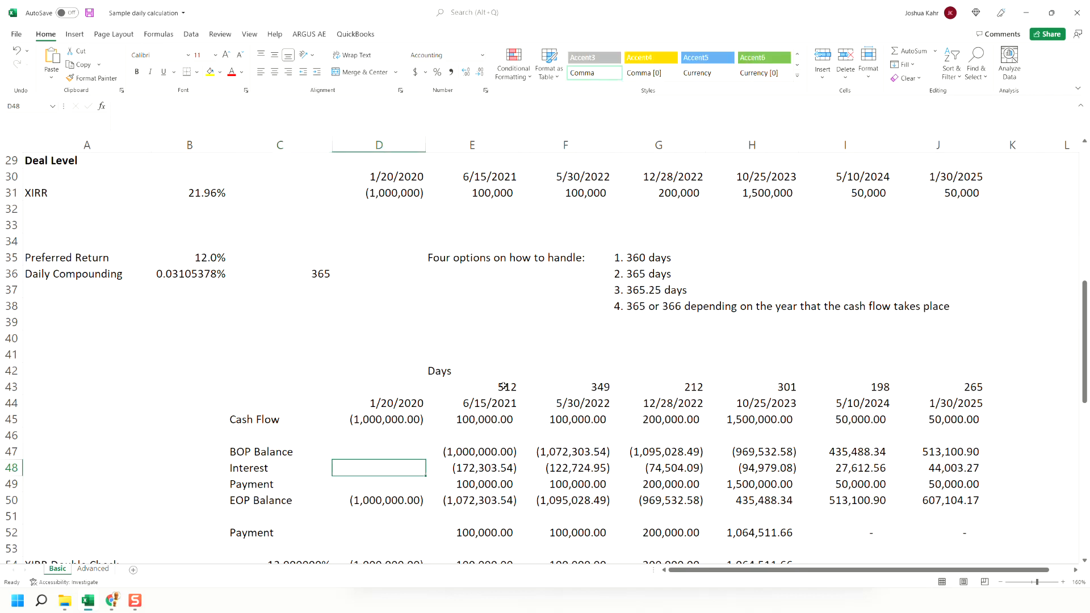
click(471, 484)
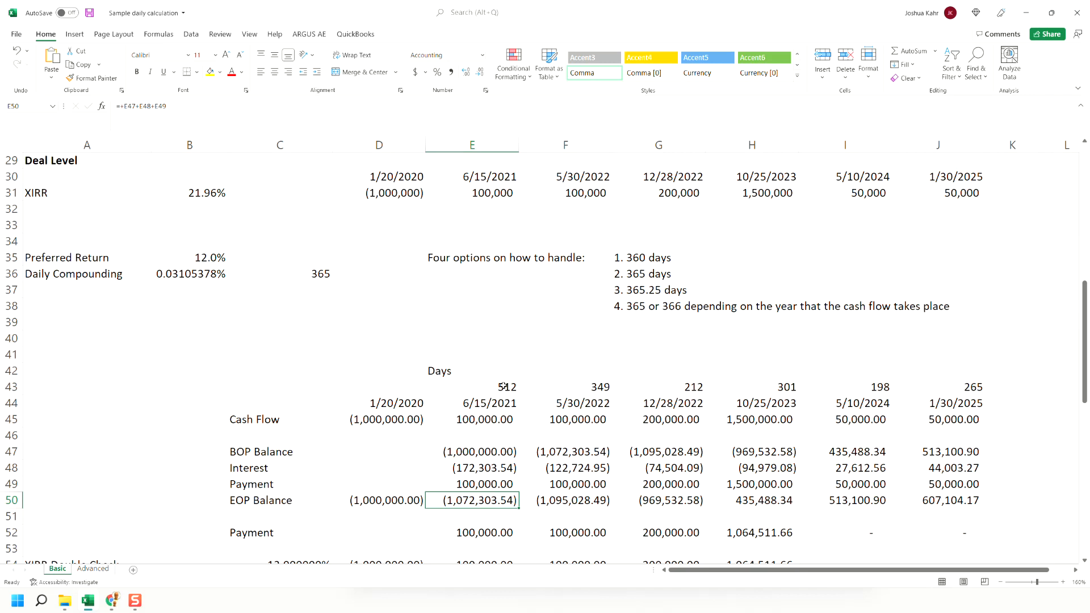
click(471, 468)
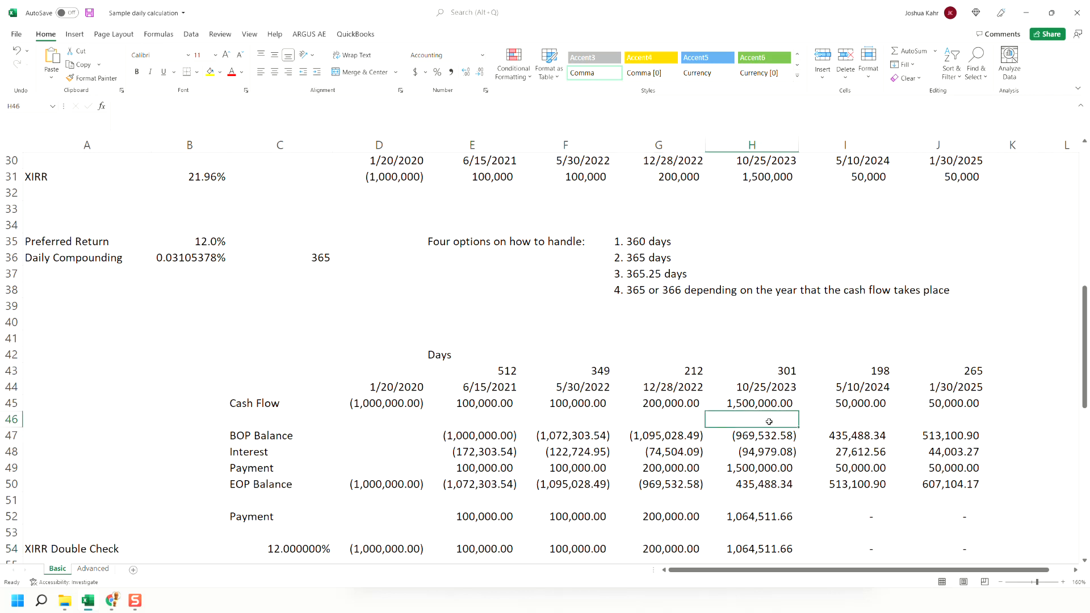
click(751, 403)
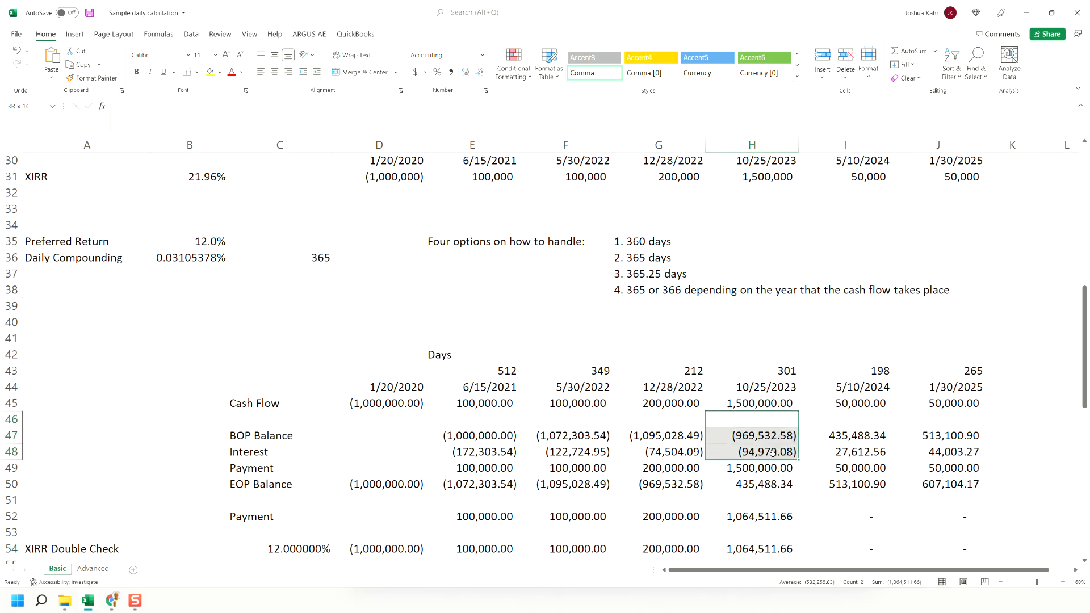
click(750, 403)
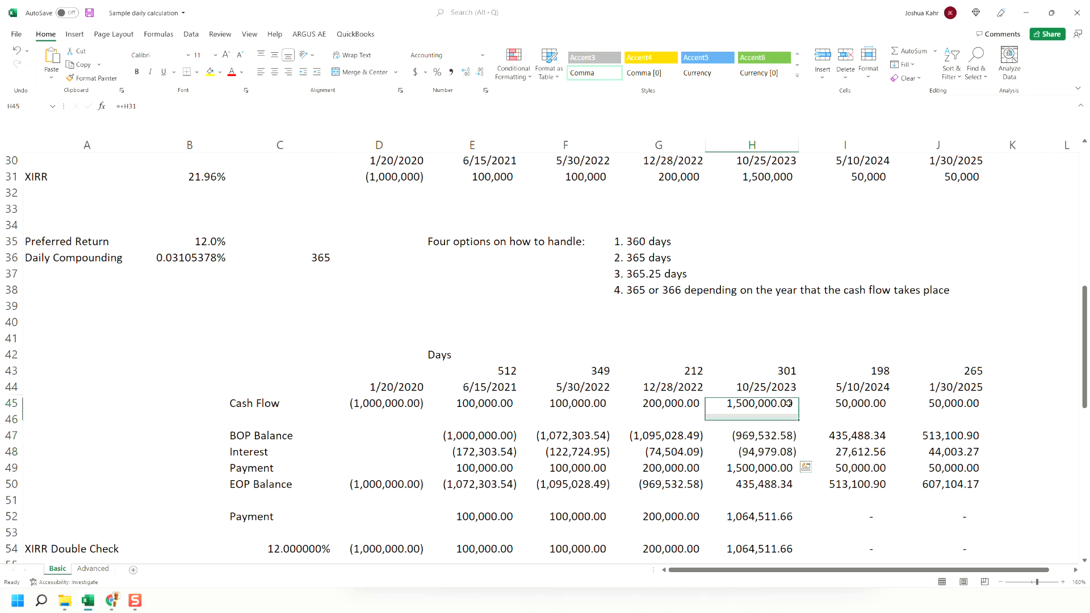
scroll(down, 3)
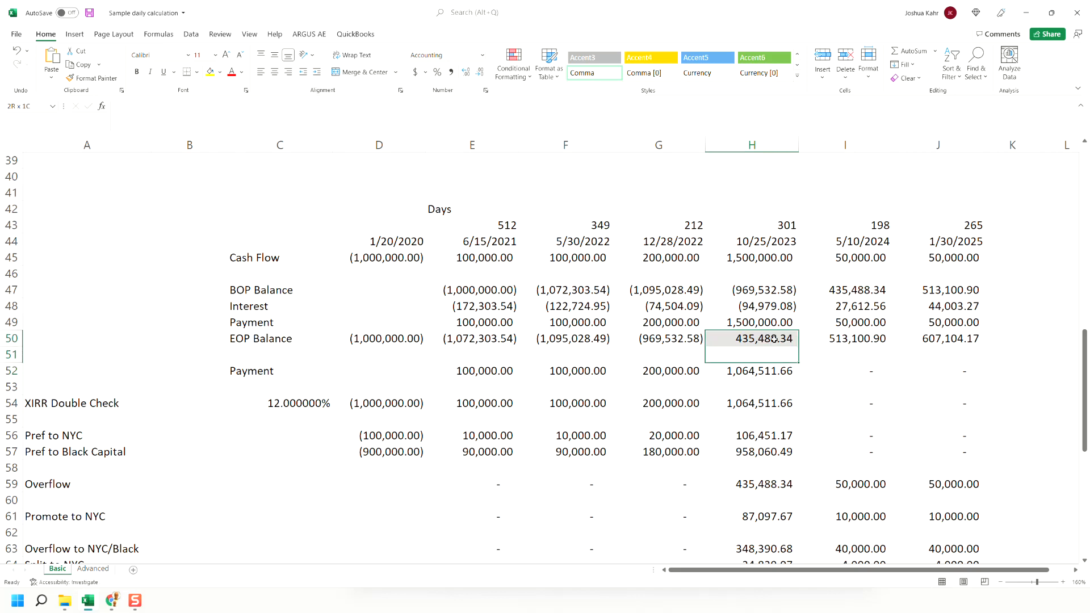
click(751, 339)
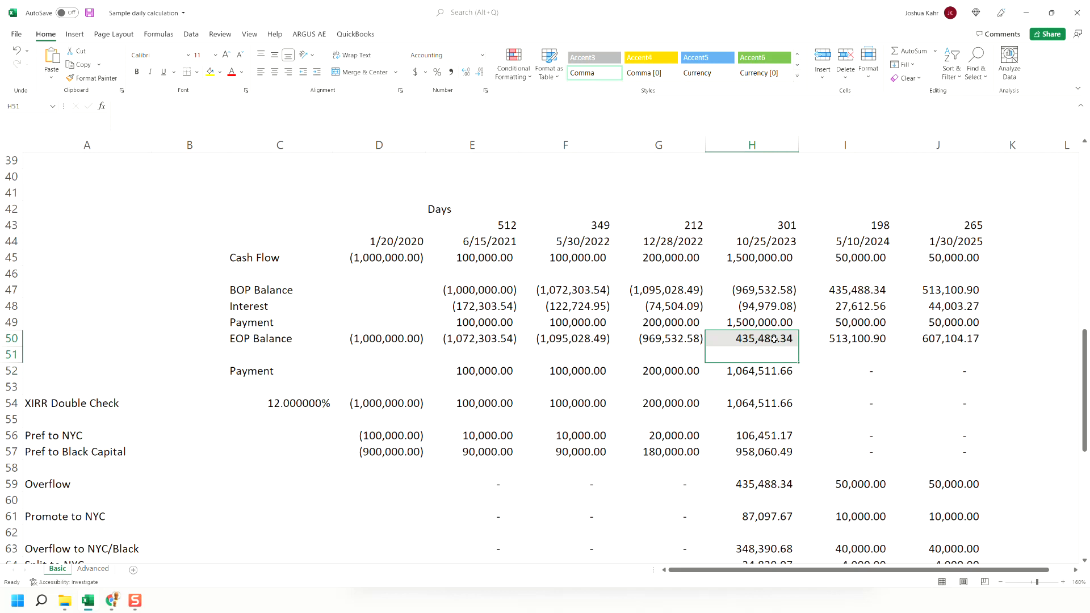
click(845, 371)
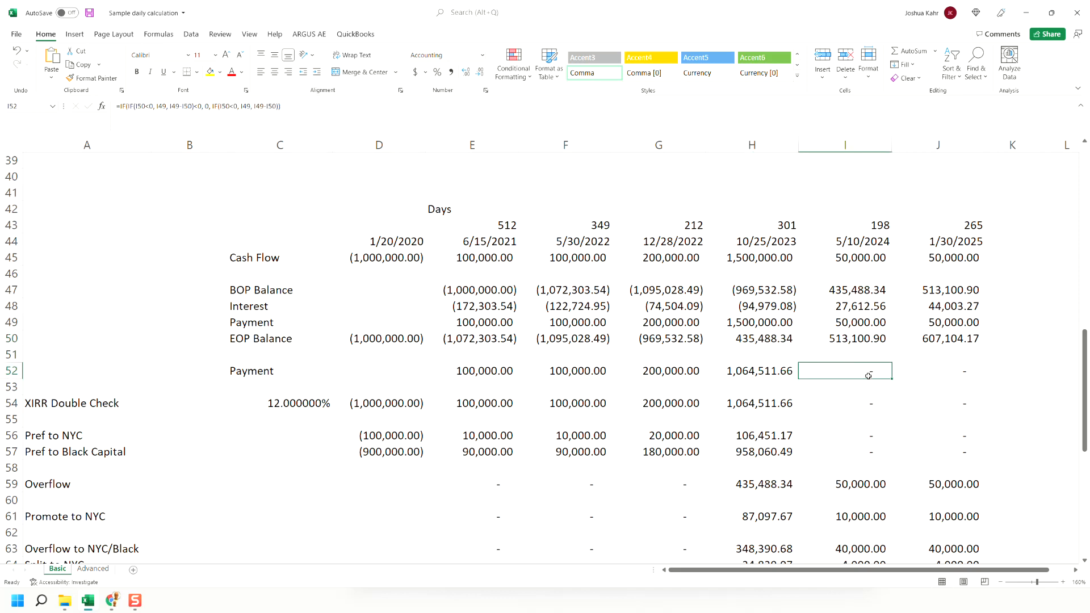
double_click(845, 371)
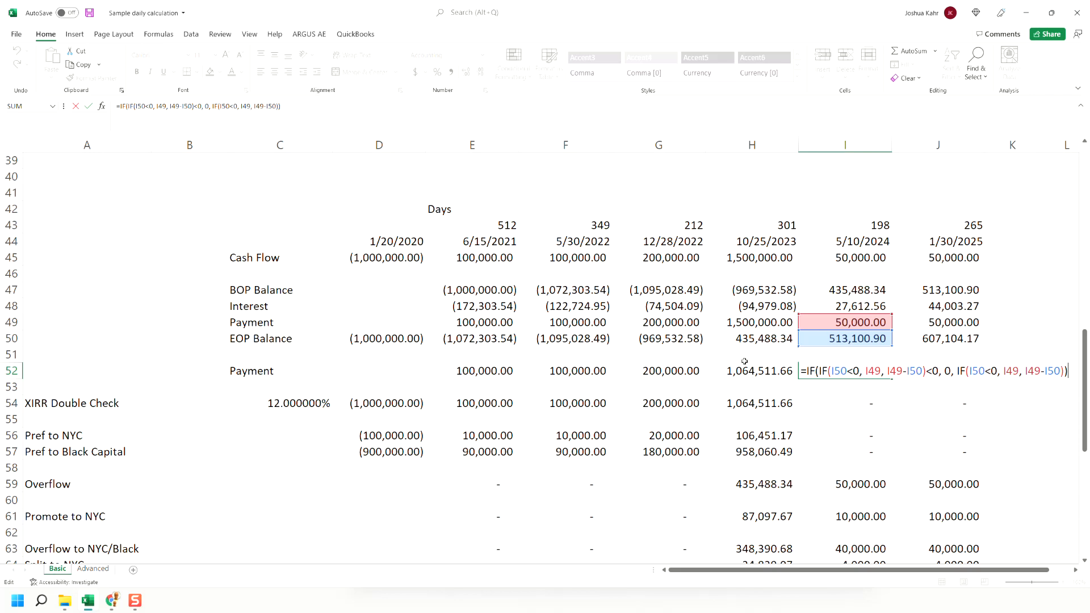
mouse_move(654, 362)
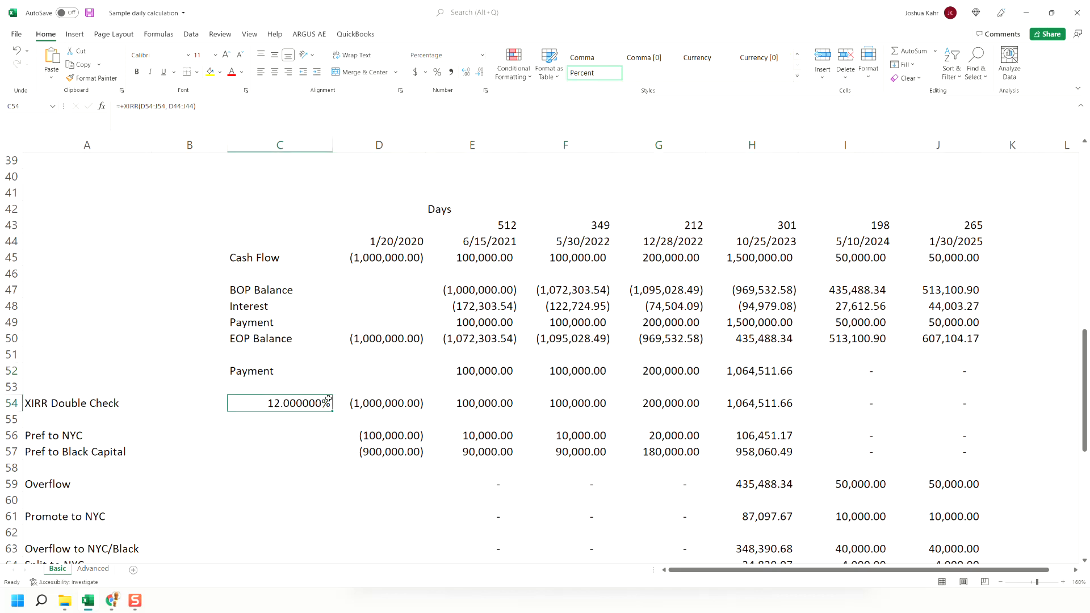
double_click(279, 403)
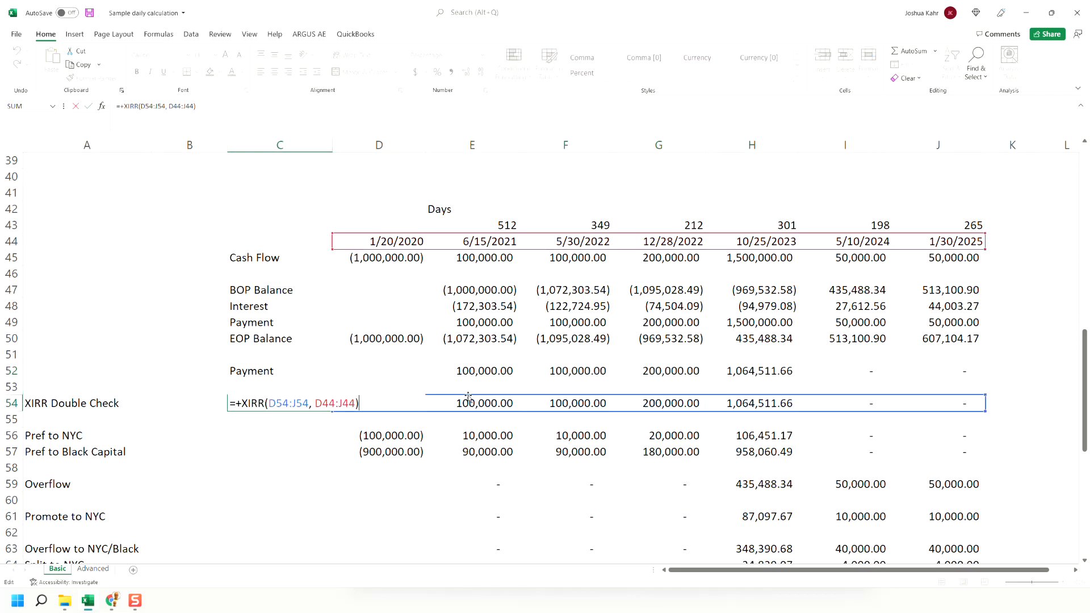
mouse_move(537, 346)
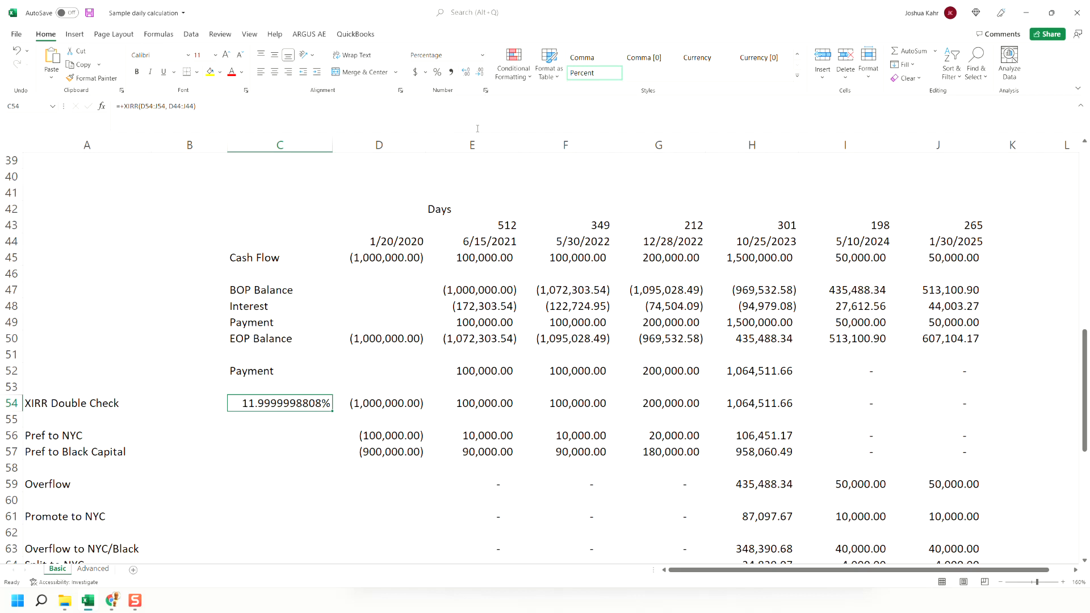
mouse_move(478, 128)
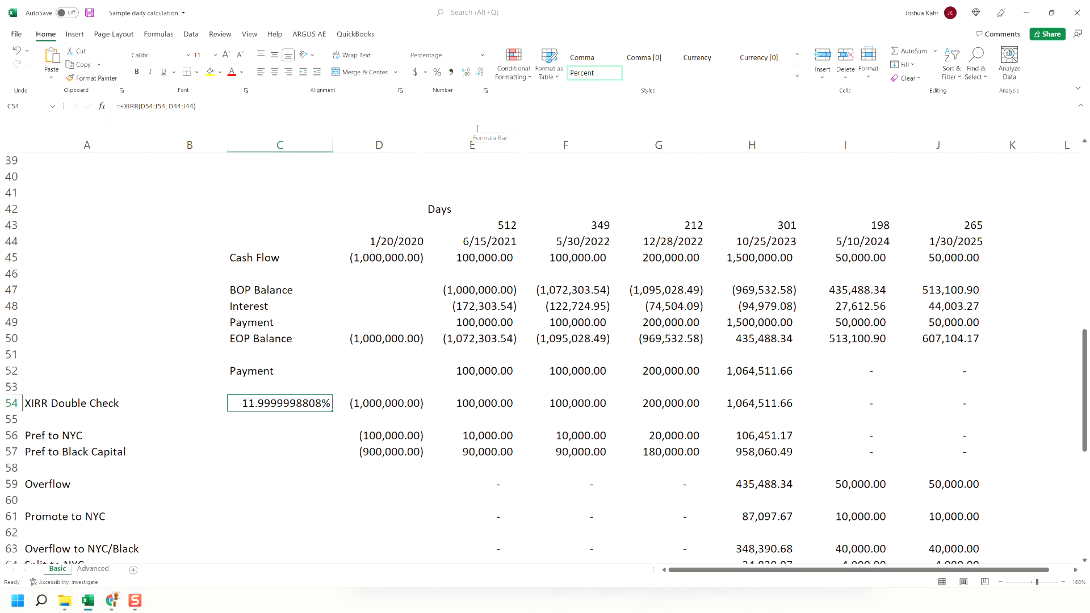
mouse_move(475, 88)
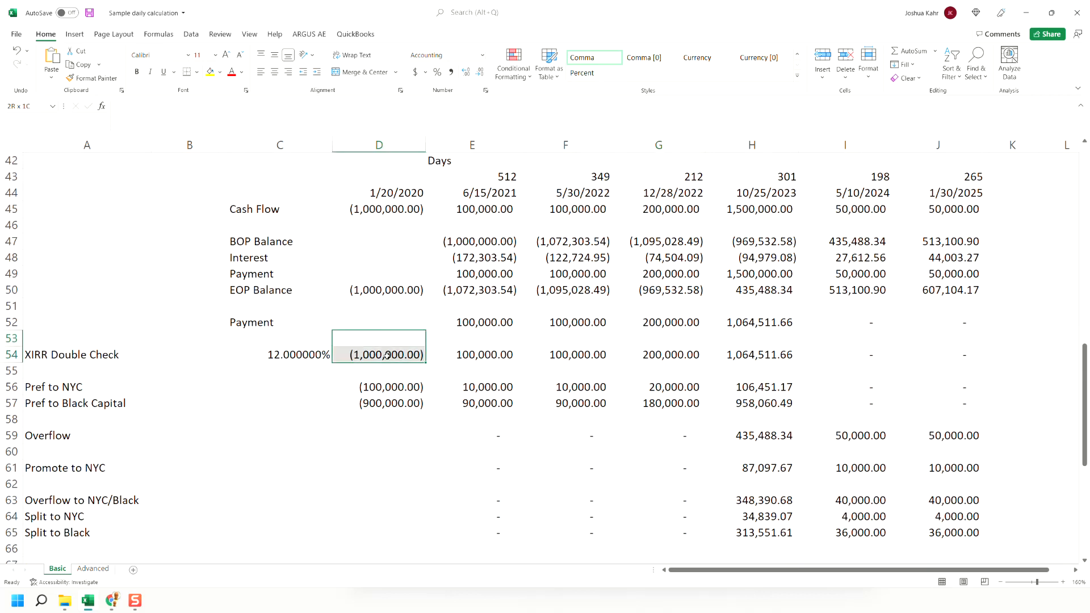
drag(379, 354, 752, 354)
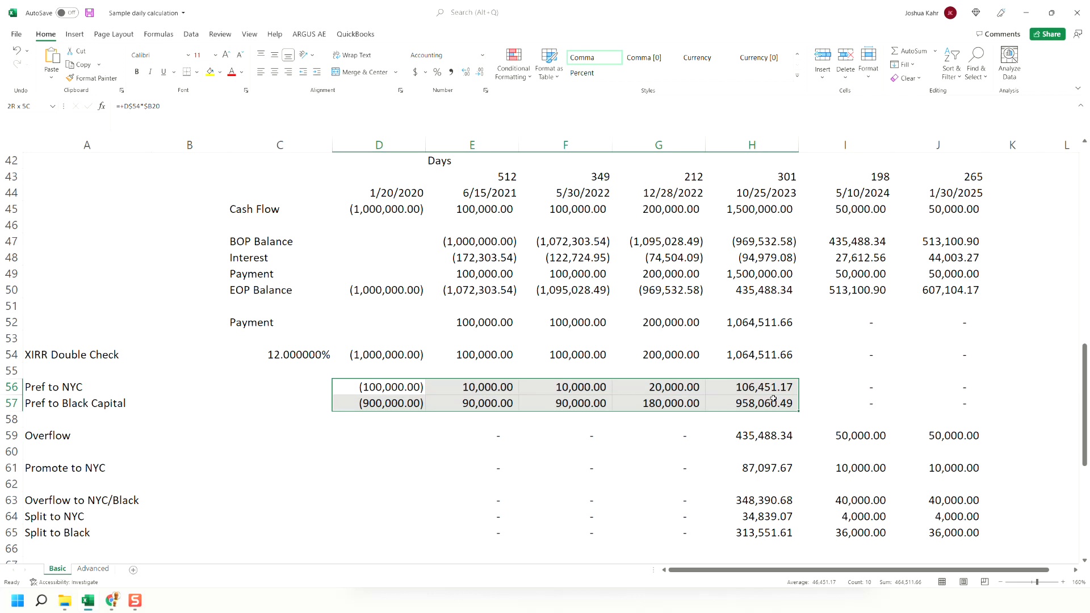
click(752, 436)
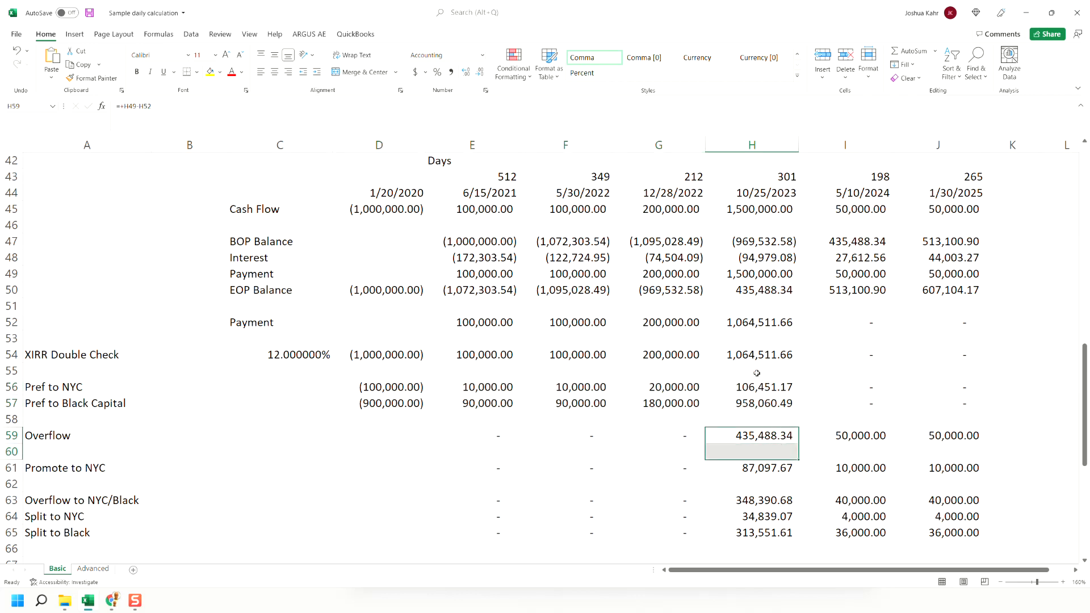
click(752, 208)
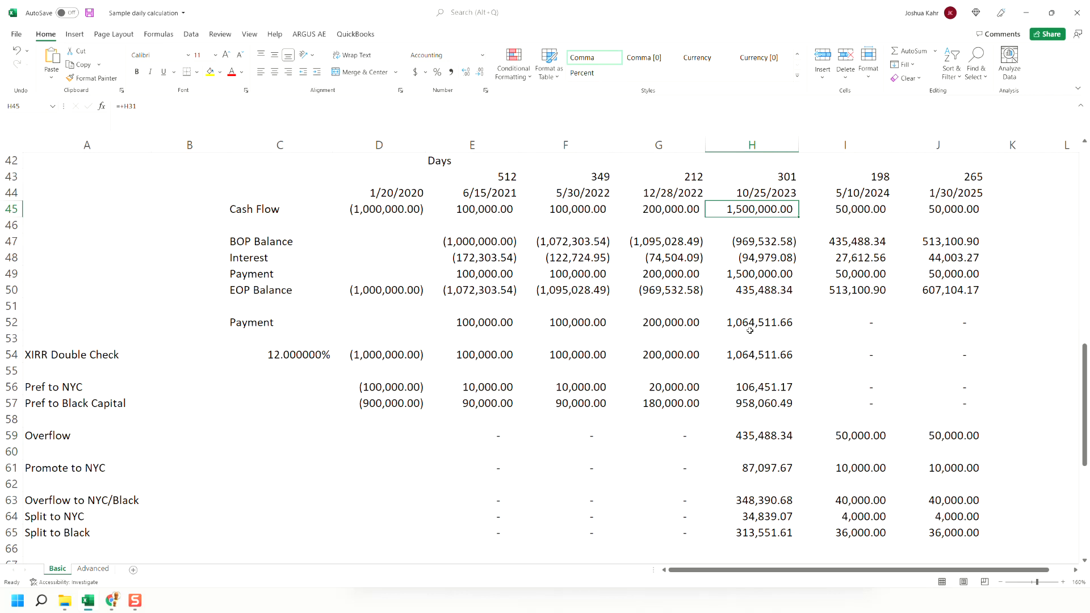
click(751, 435)
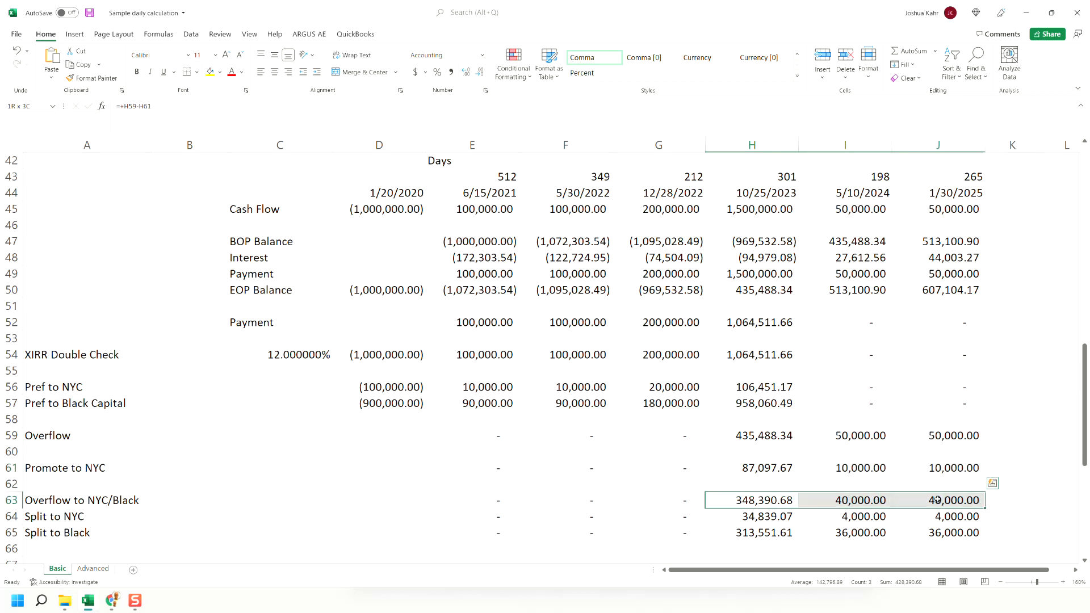
scroll(down, 3)
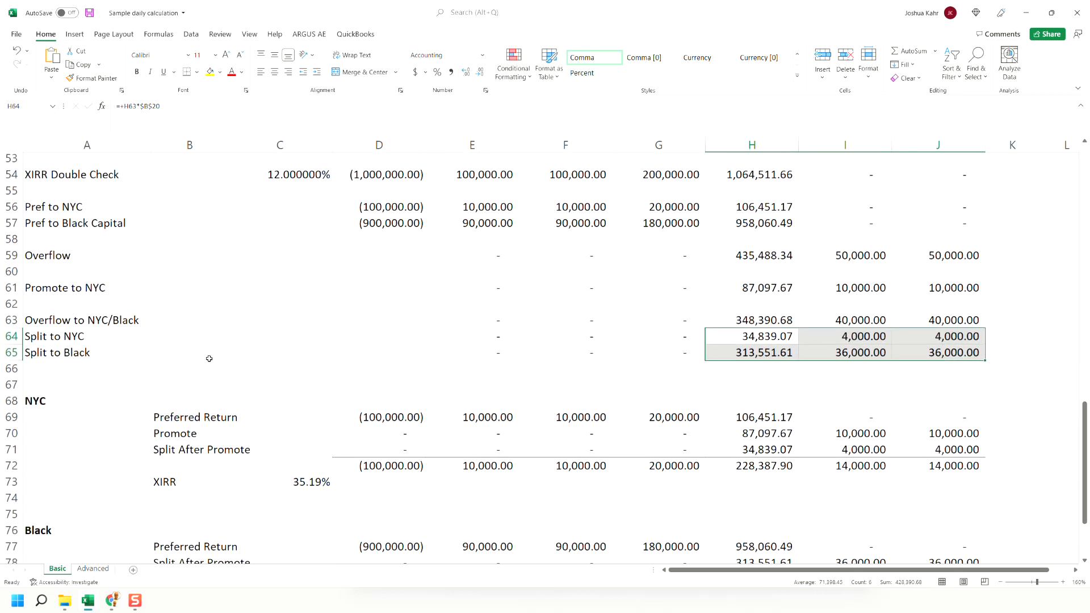
scroll(down, 3)
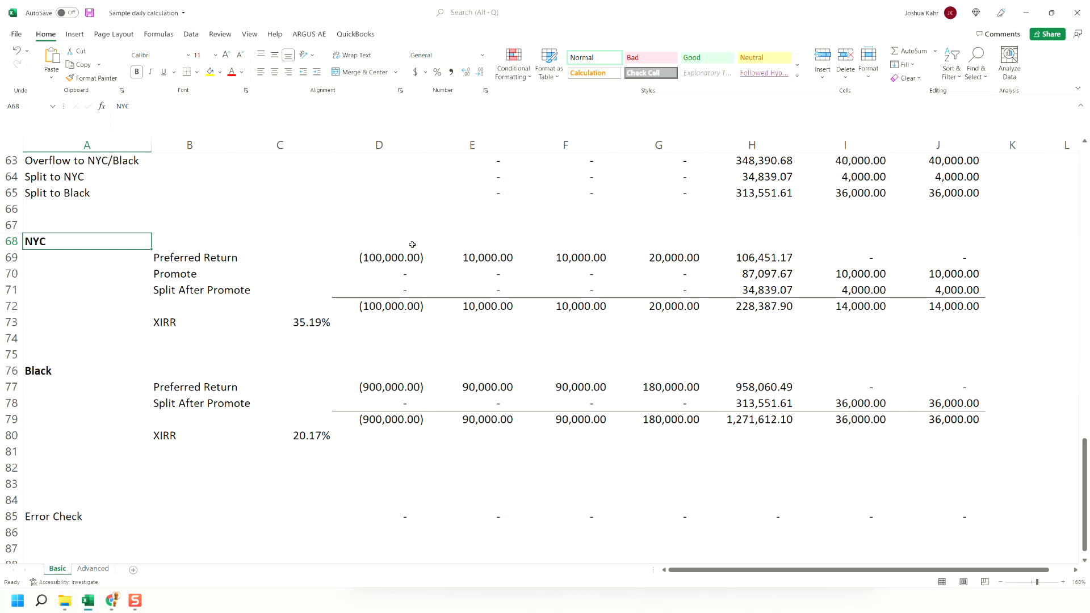
drag(379, 258, 764, 257)
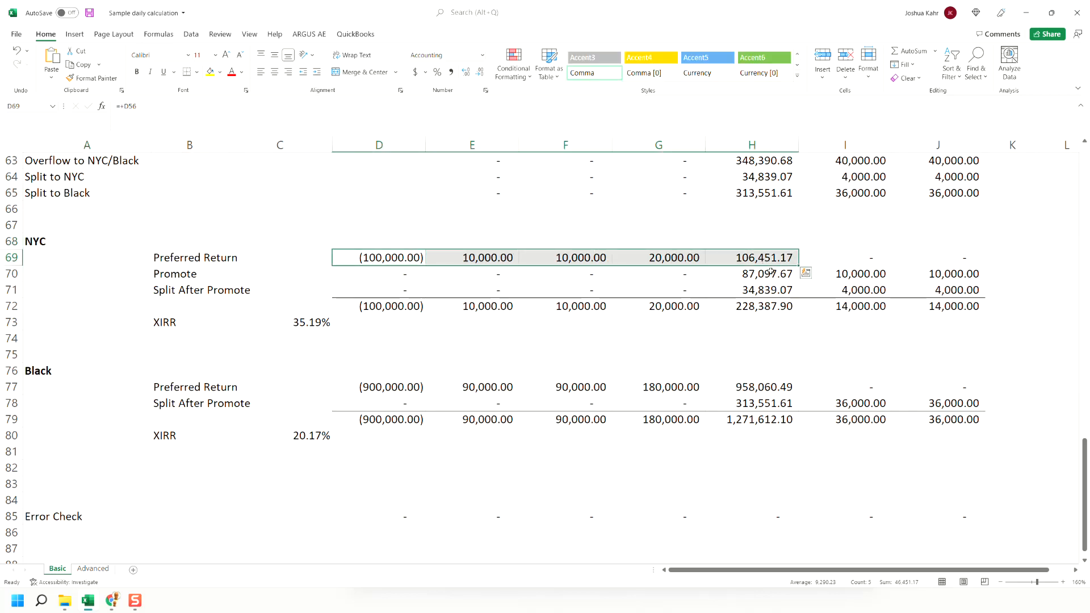
click(751, 273)
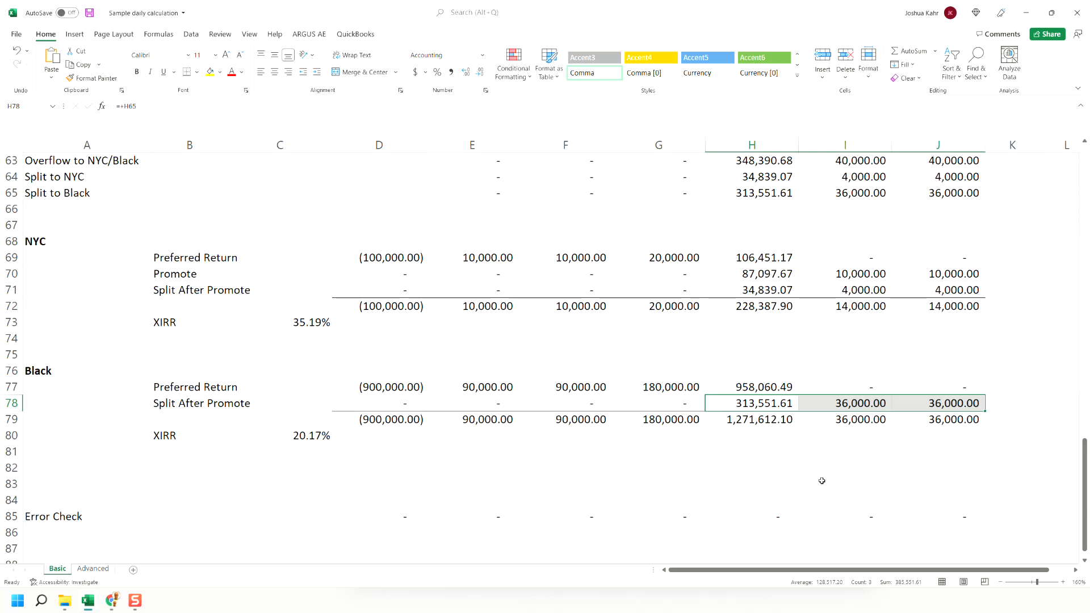
mouse_move(749, 426)
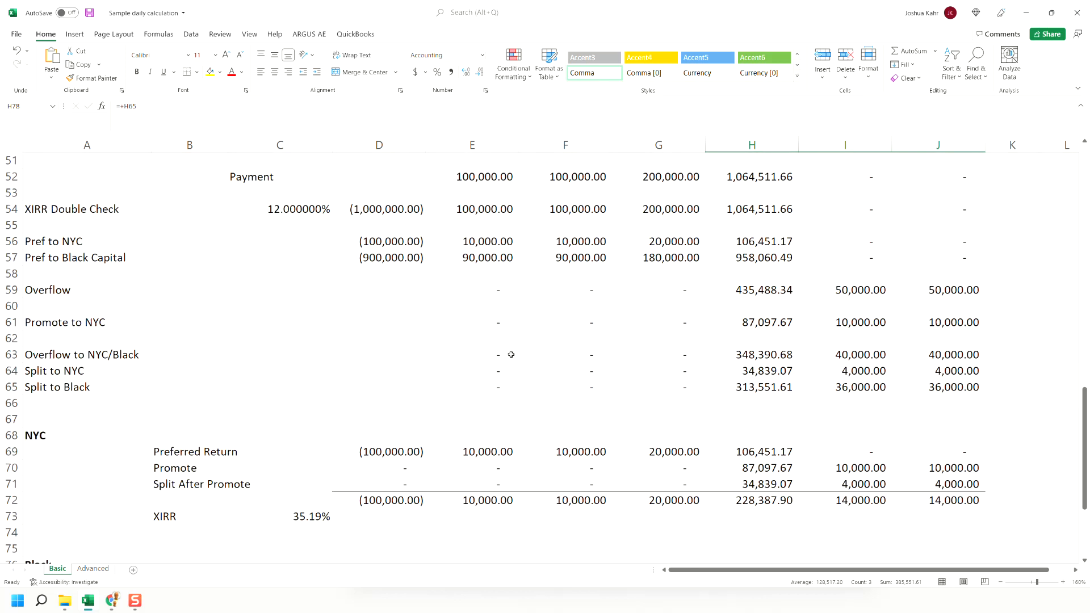
scroll(up, 3)
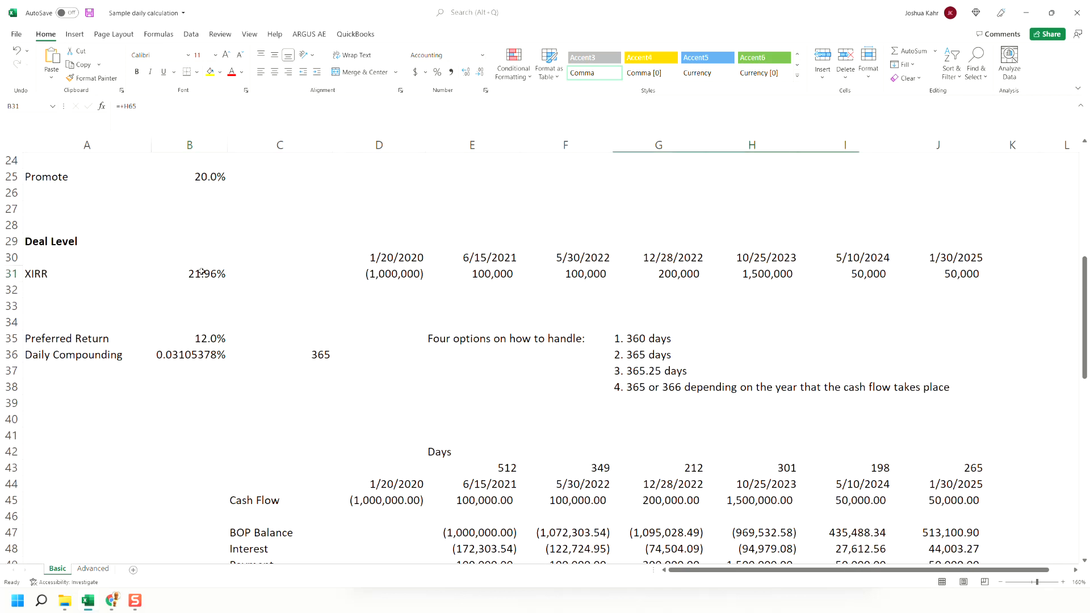
scroll(down, 3)
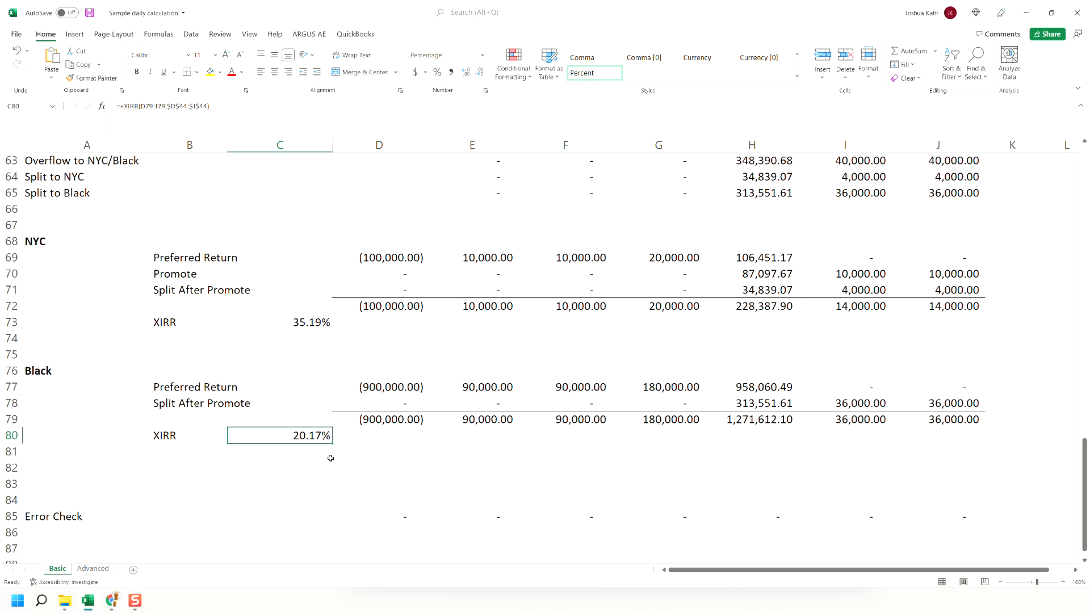
click(280, 322)
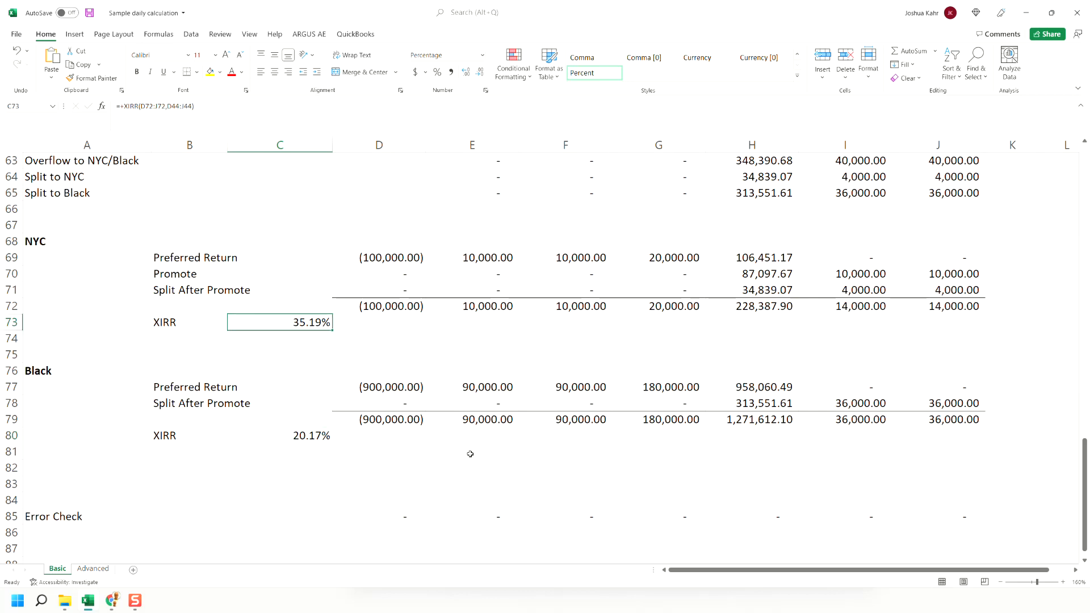
mouse_move(450, 495)
text(=+D79+D72-D45)
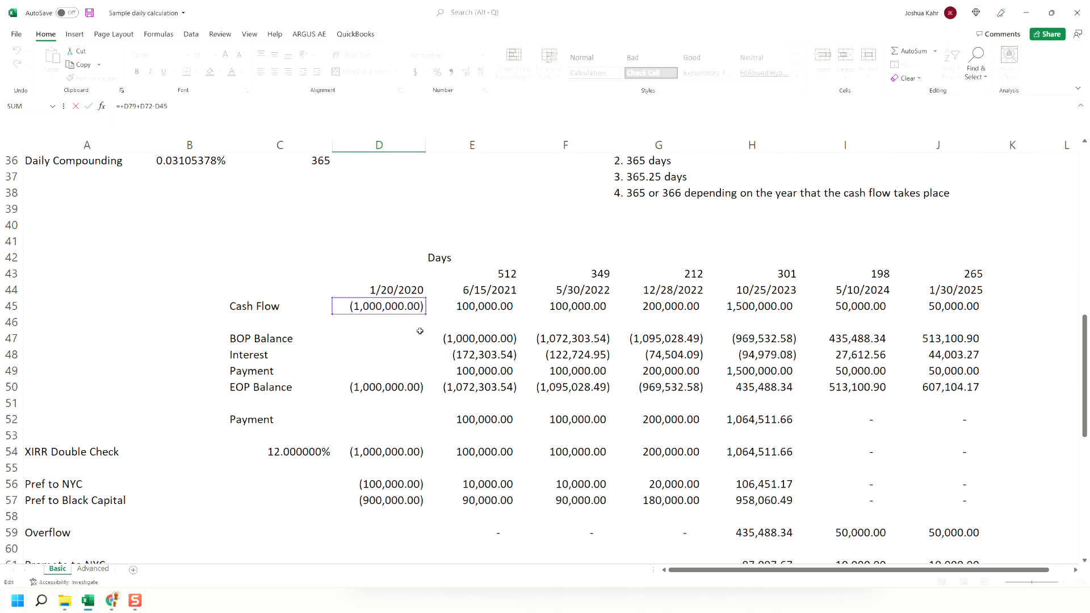
scroll(down, 3)
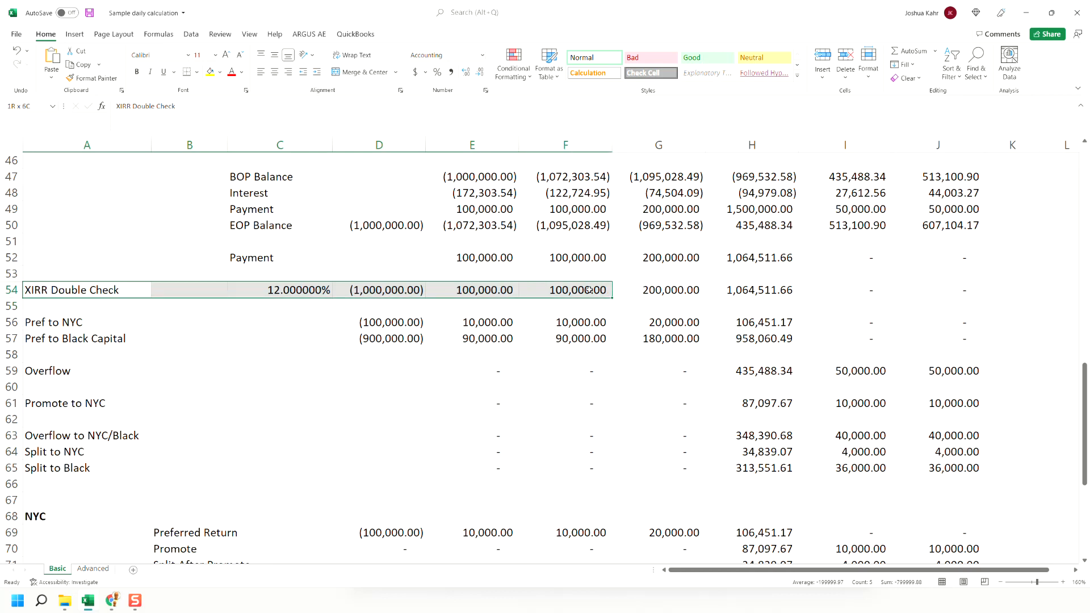
scroll(down, 3)
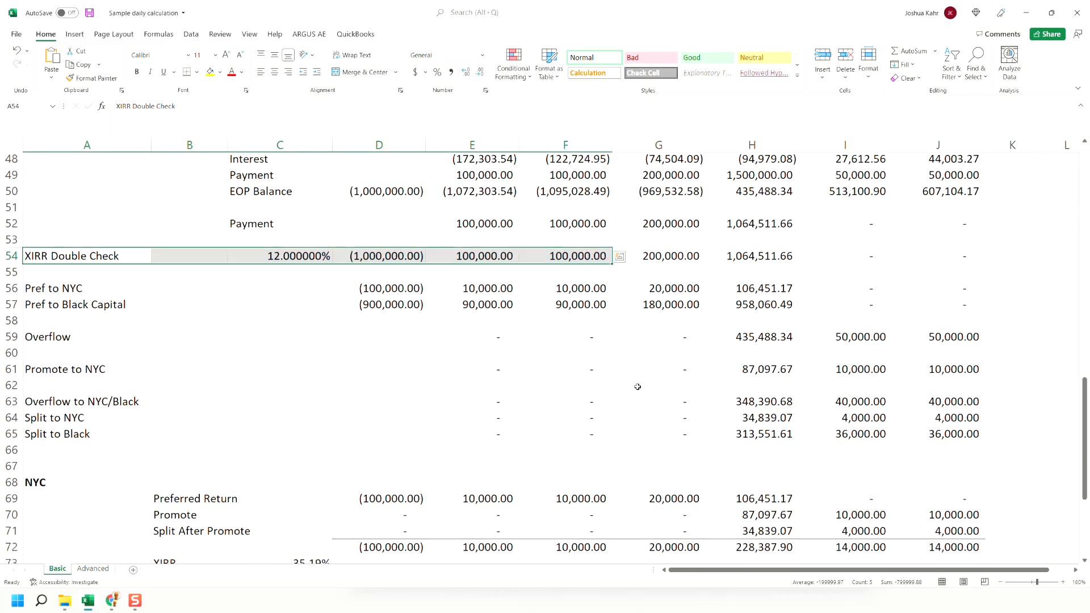